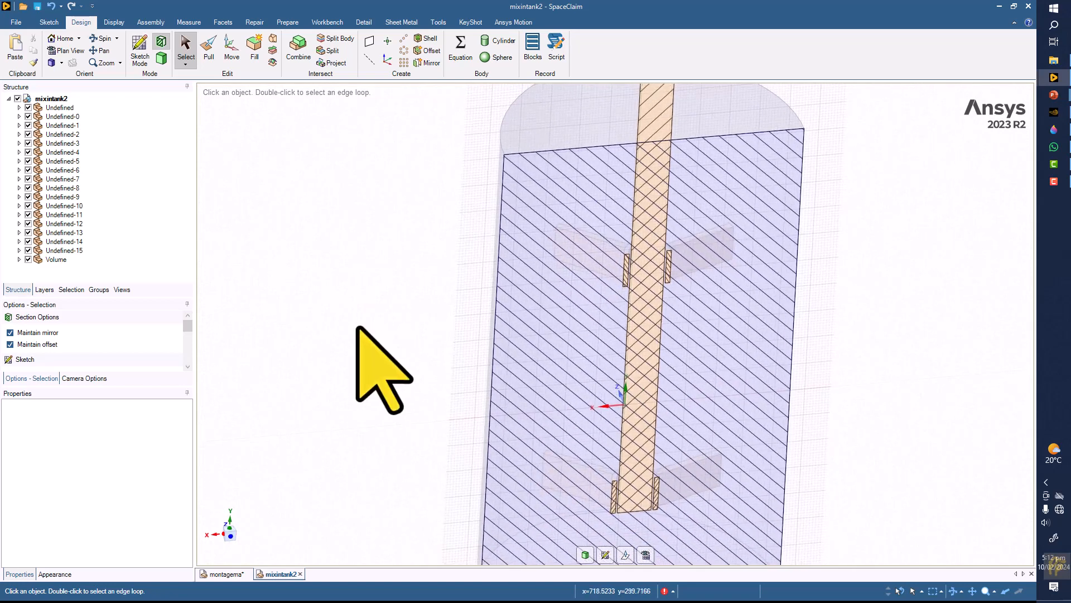
{"action": "mouse_move", "coordinate": [184, 44]}
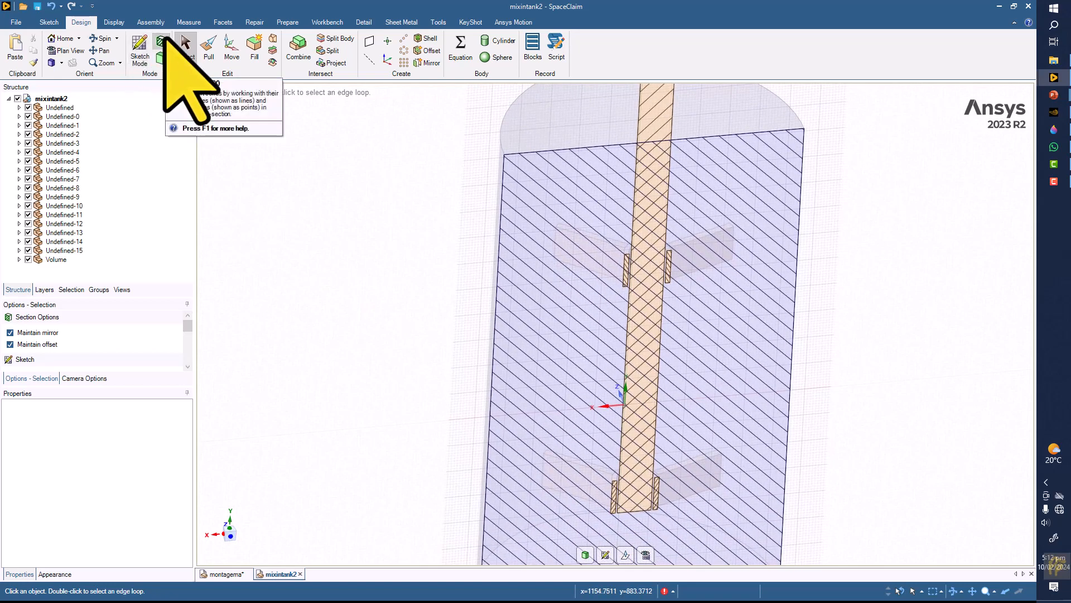
{"action": "mouse_move", "coordinate": [625, 554]}
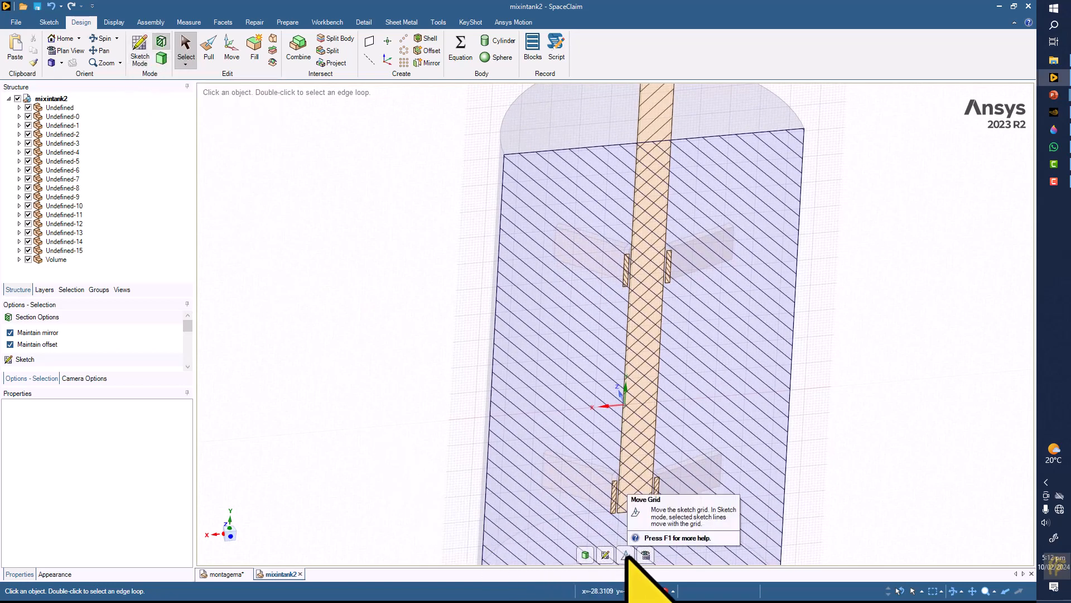
- Activate the Move tool to reposition and rotate the tank bodies
{"action": "left_click", "coordinate": [231, 48]}
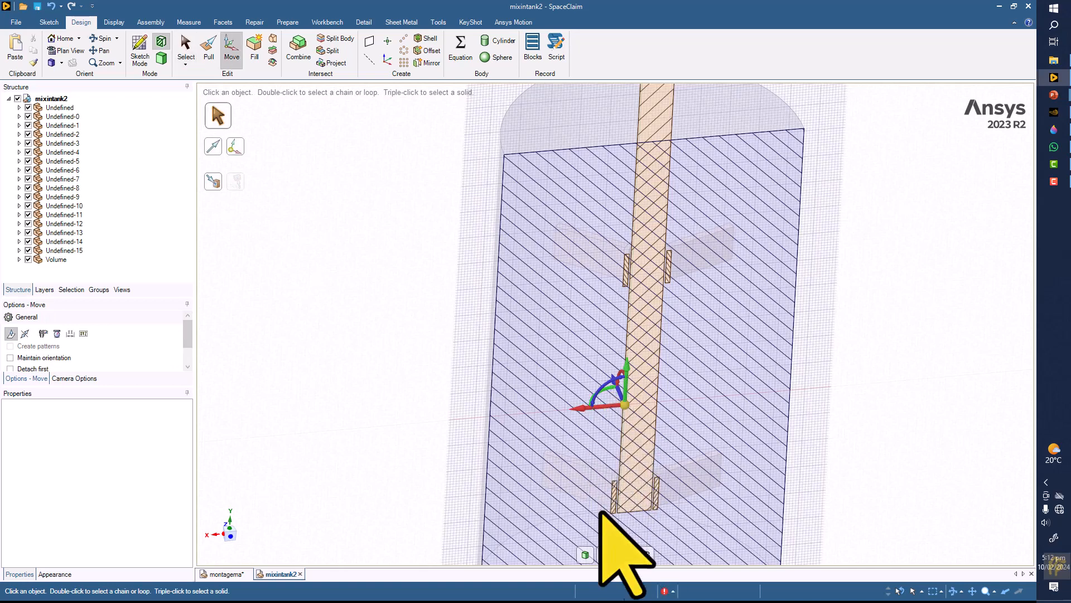
{"action": "mouse_move", "coordinate": [626, 553]}
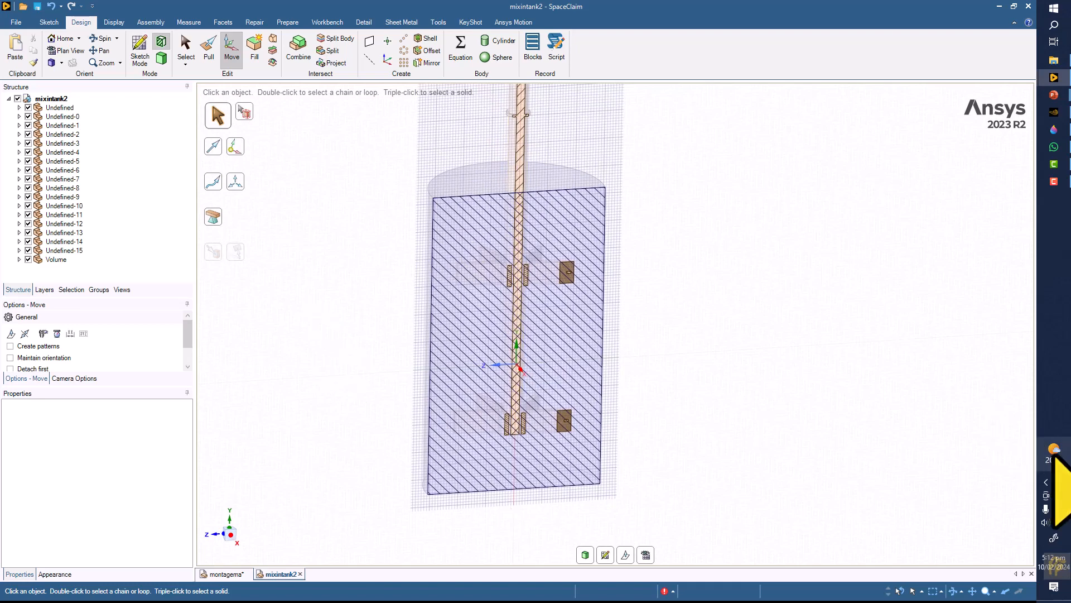
{"action": "mouse_move", "coordinate": [444, 573]}
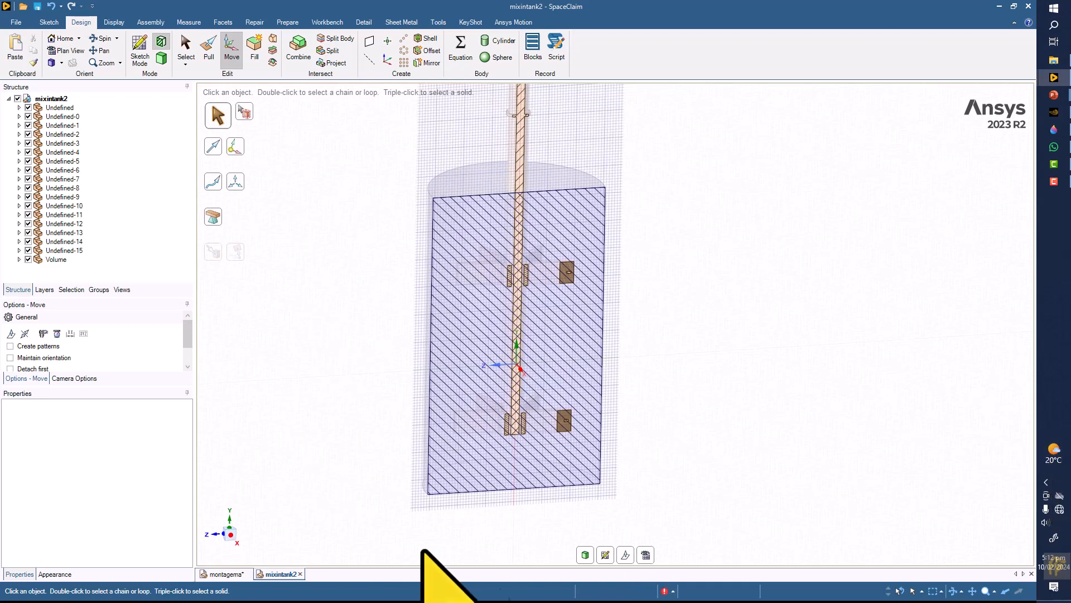
- Switch to the montagema design document showing the assembled tank with both impellers
{"action": "left_click", "coordinate": [225, 574]}
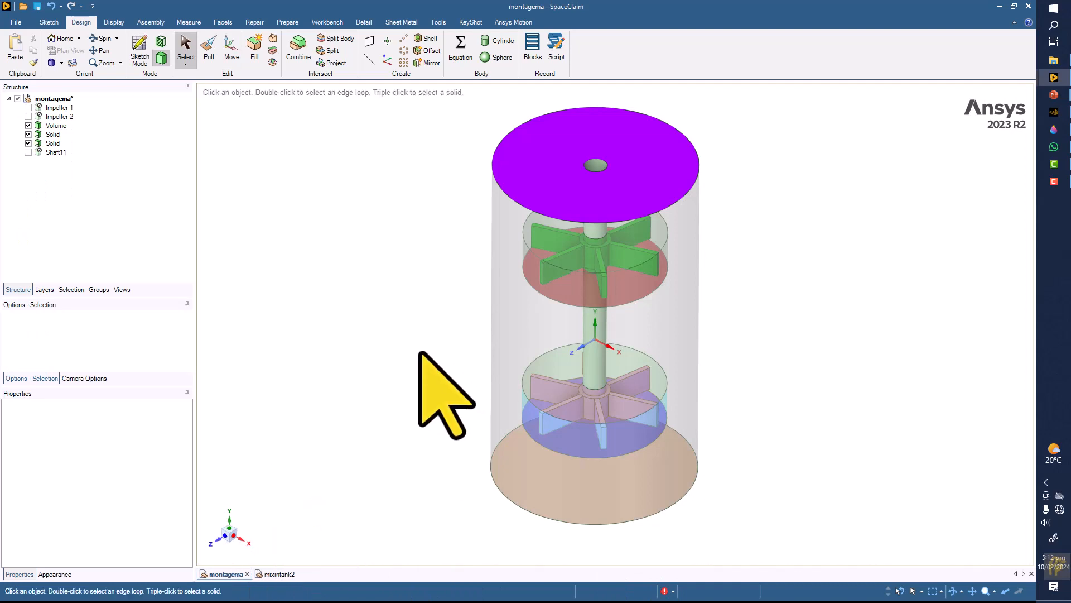
{"action": "left_click", "coordinate": [277, 574]}
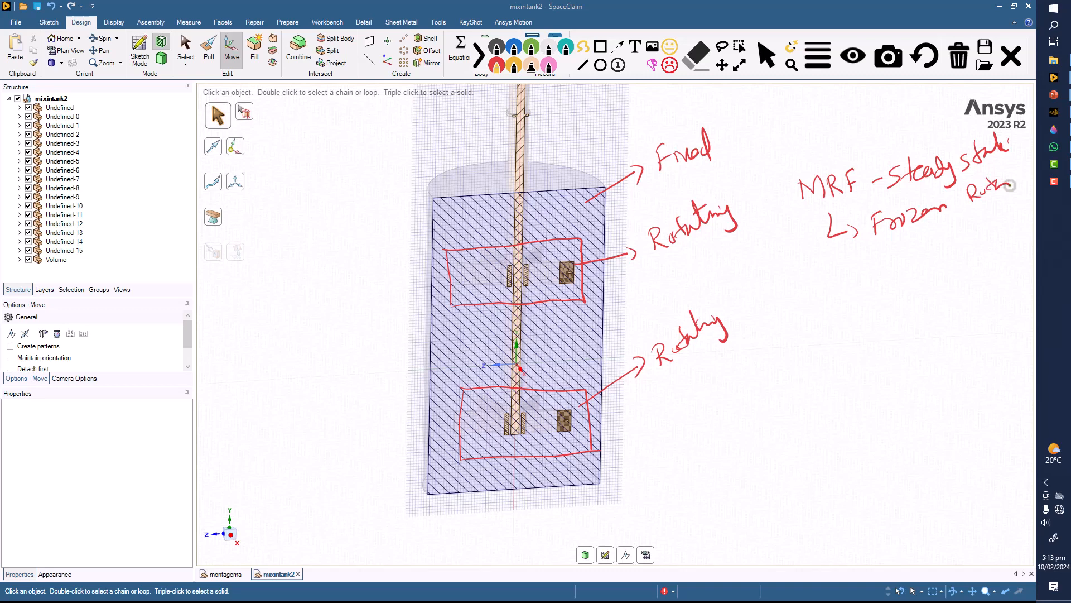
{"action": "mouse_move", "coordinate": [823, 165]}
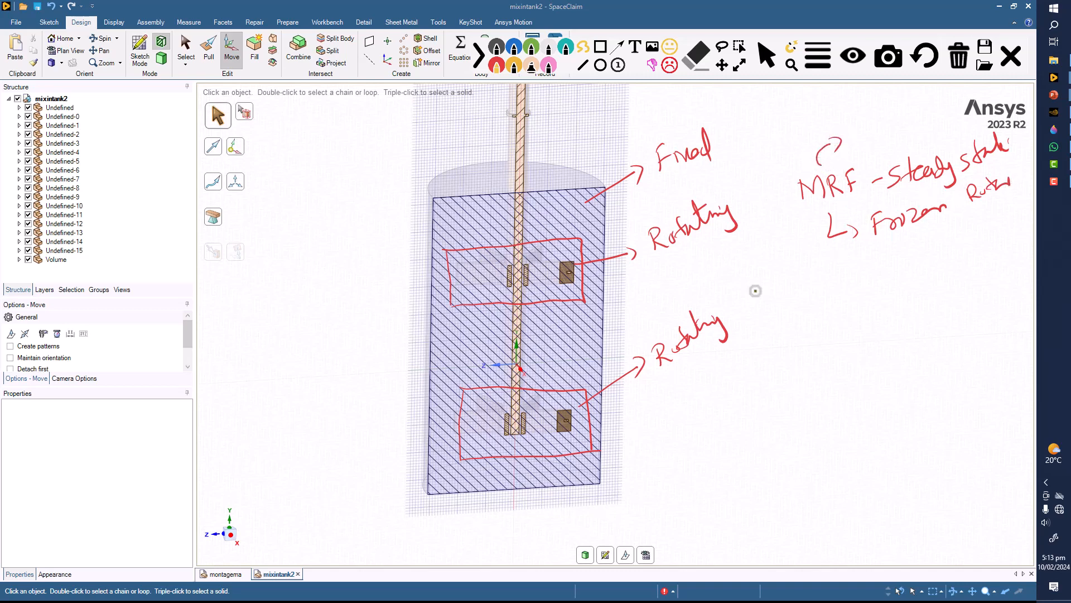
{"action": "mouse_move", "coordinate": [734, 92]}
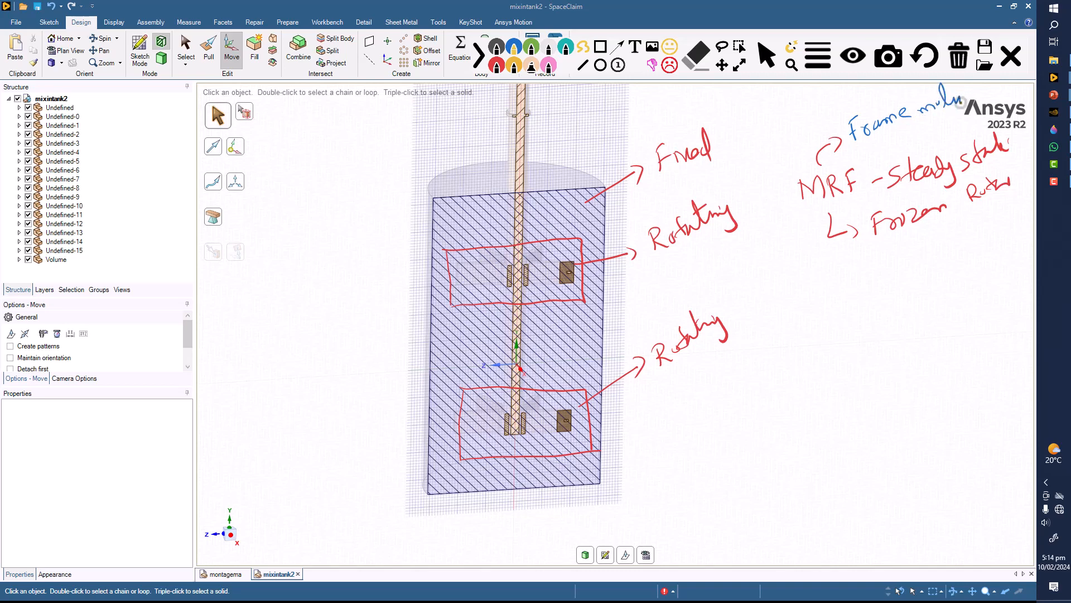
{"action": "mouse_move", "coordinate": [491, 90]}
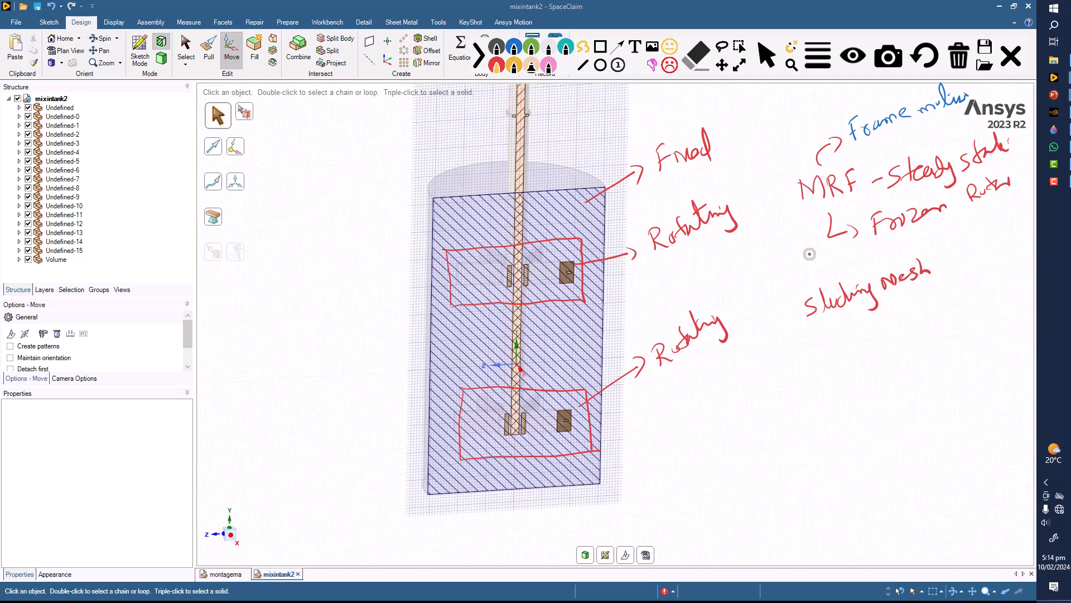
{"action": "mouse_move", "coordinate": [958, 271]}
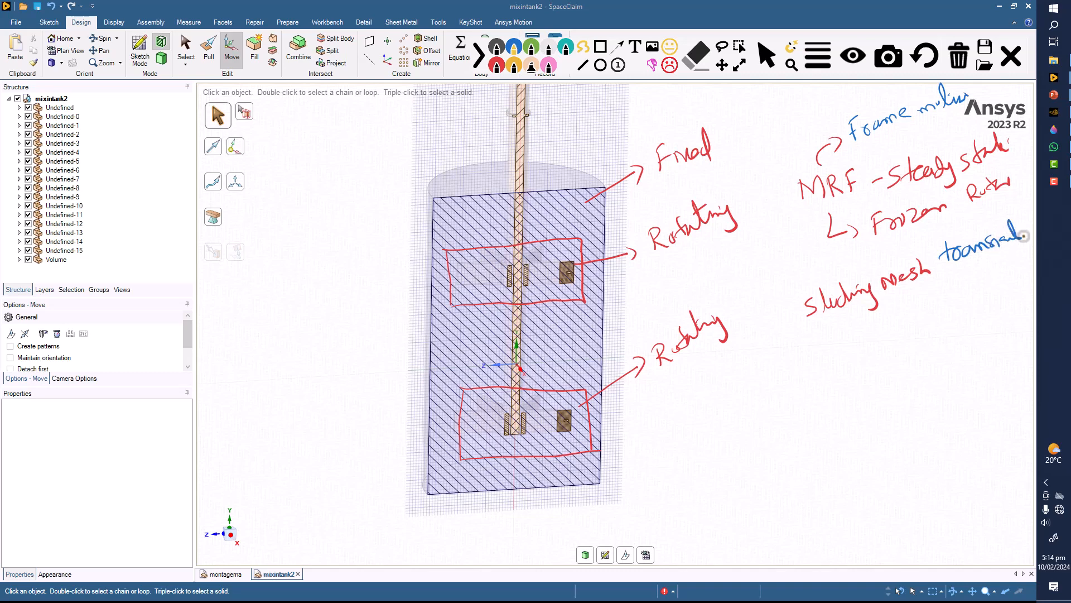
{"action": "mouse_move", "coordinate": [858, 327]}
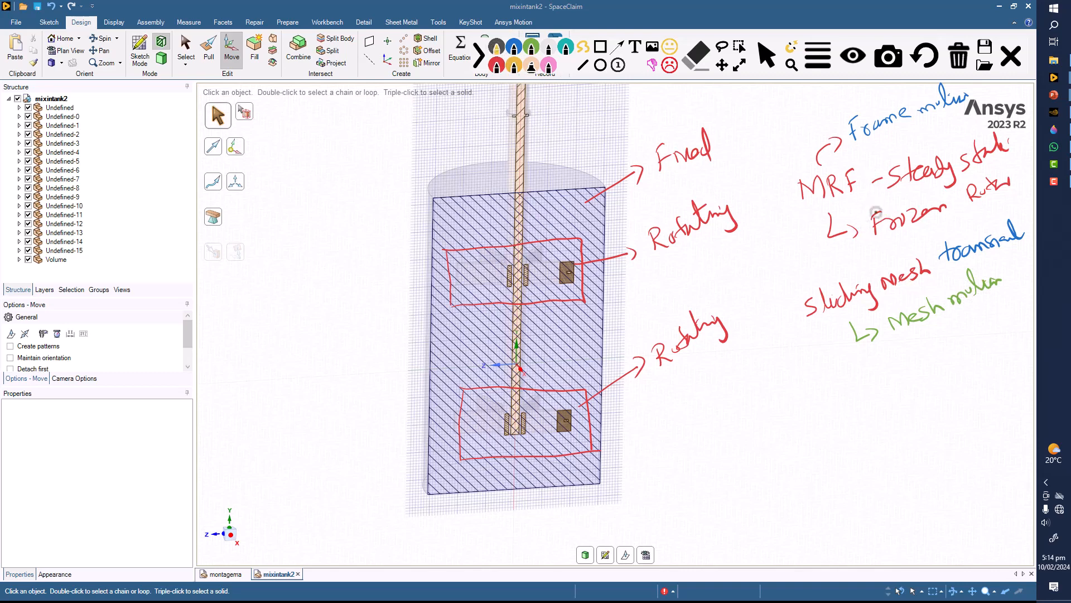
{"action": "mouse_move", "coordinate": [856, 239]}
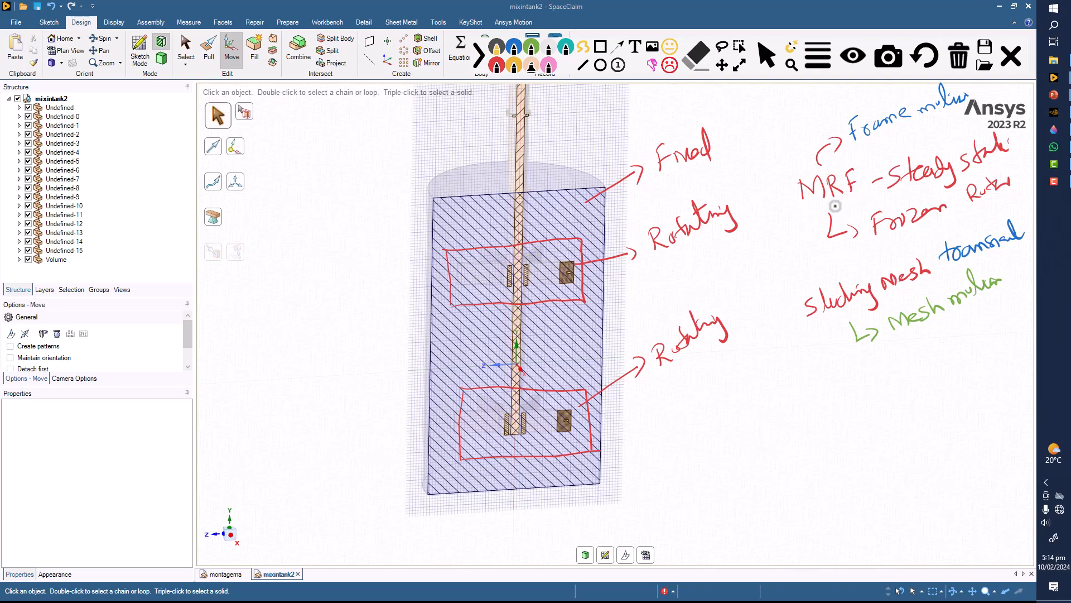
{"action": "mouse_move", "coordinate": [641, 306]}
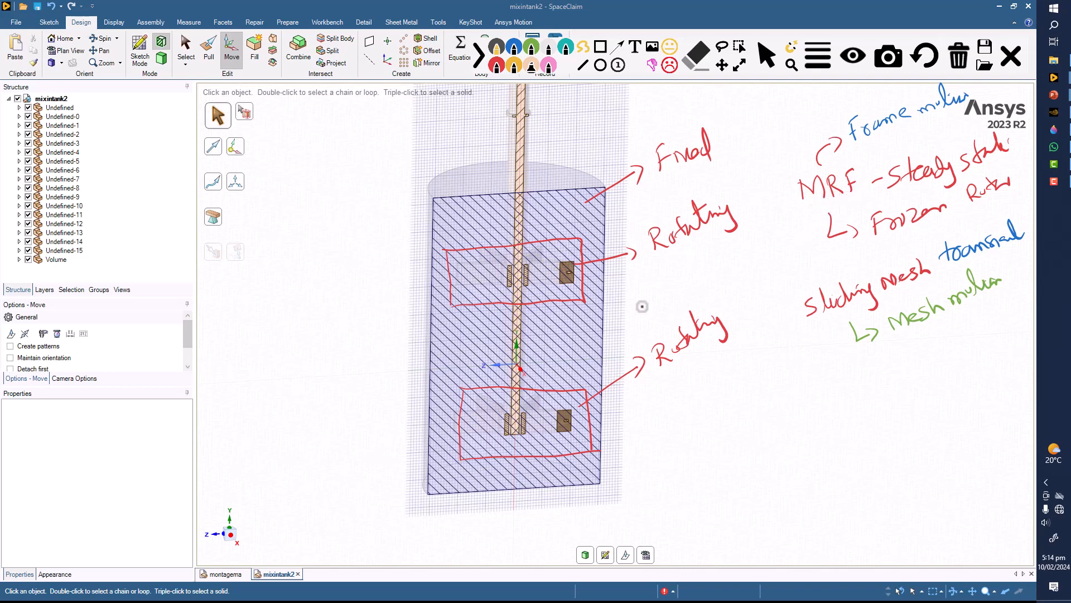
{"action": "mouse_move", "coordinate": [839, 199]}
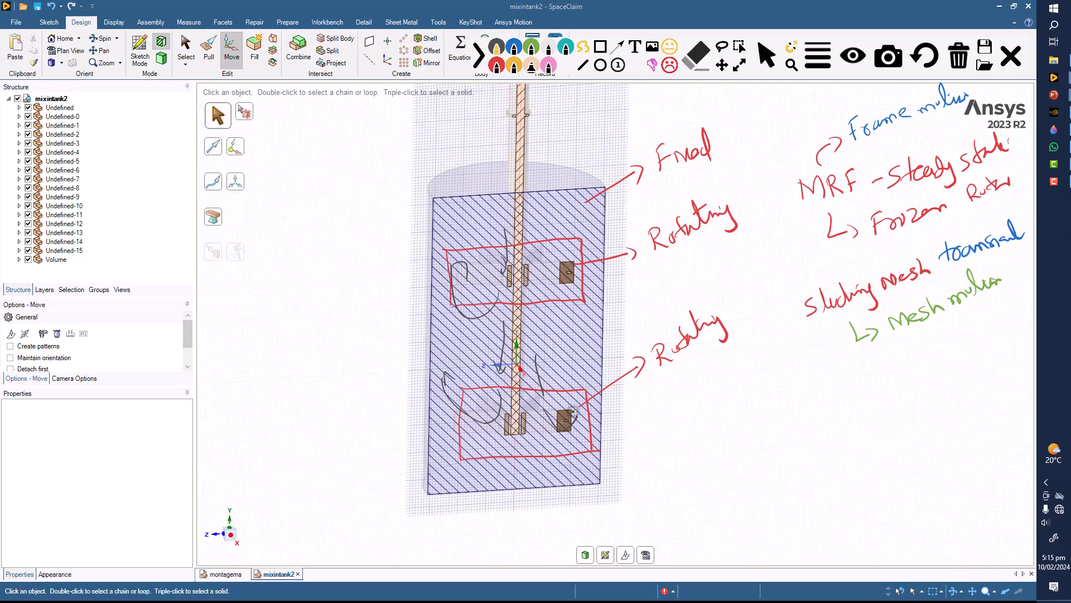
{"action": "mouse_move", "coordinate": [871, 321]}
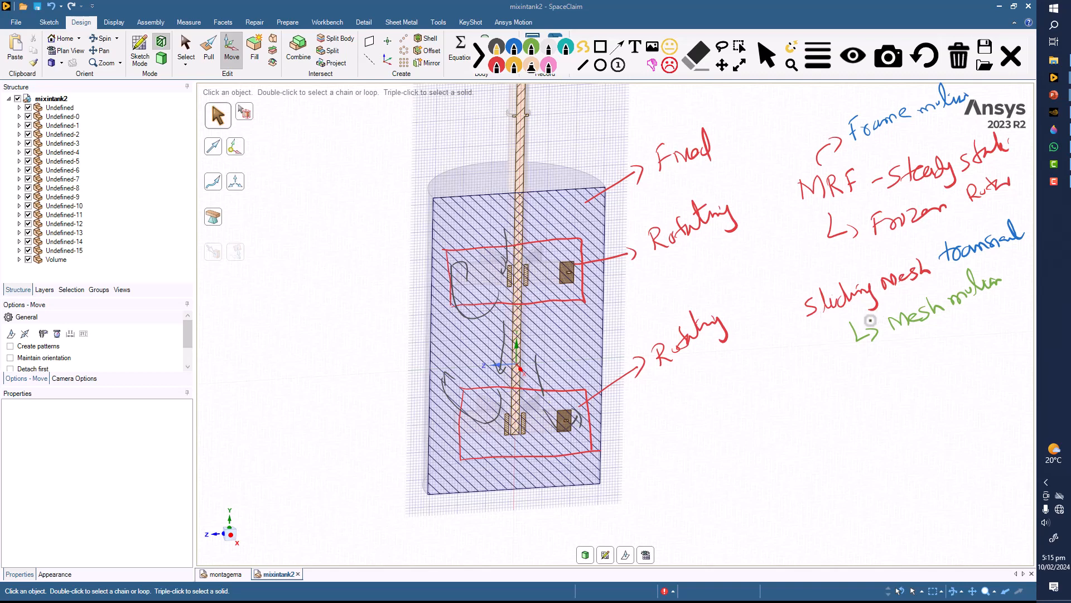
{"action": "mouse_move", "coordinate": [823, 386]}
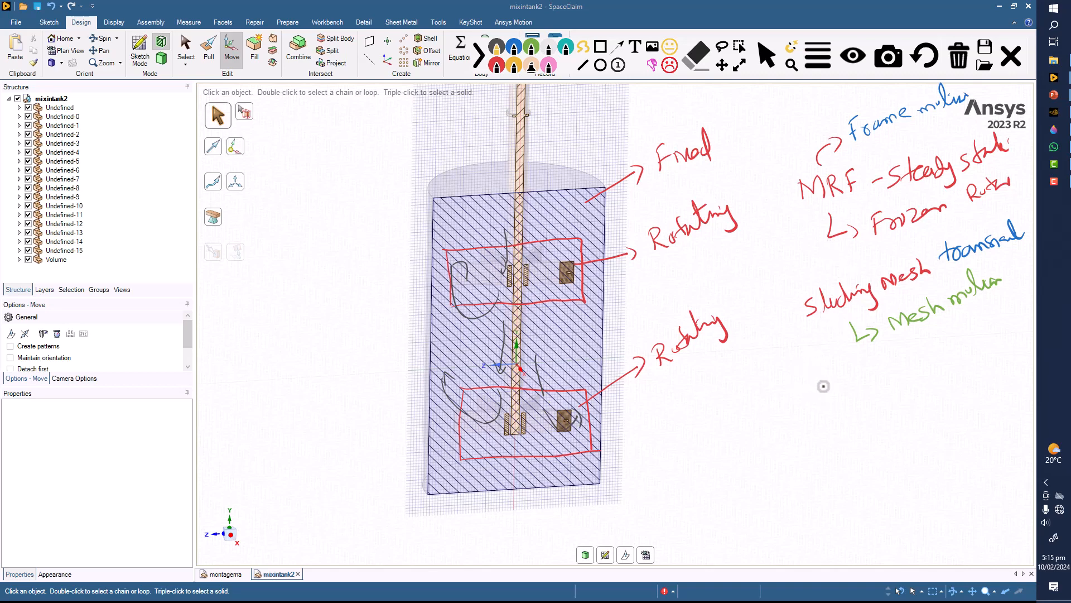
{"action": "mouse_move", "coordinate": [833, 395]}
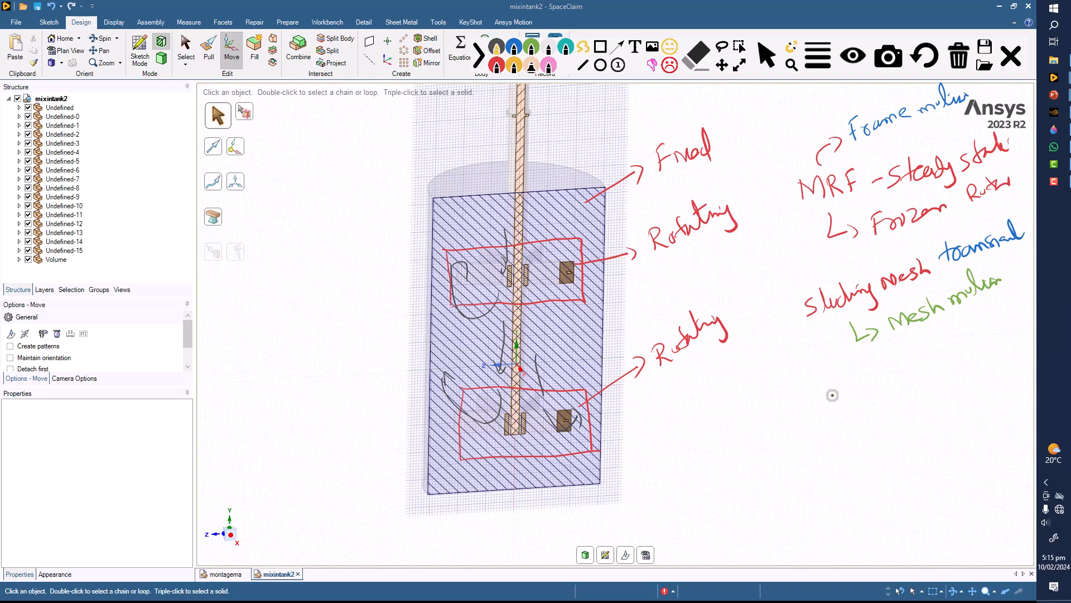
{"action": "mouse_move", "coordinate": [804, 392]}
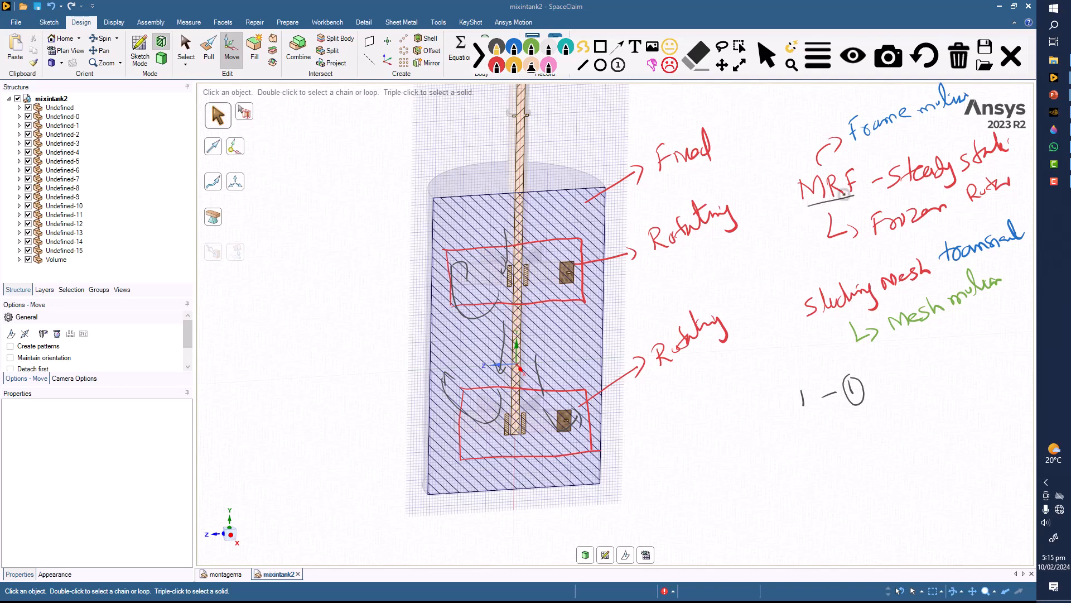
{"action": "mouse_move", "coordinate": [870, 177]}
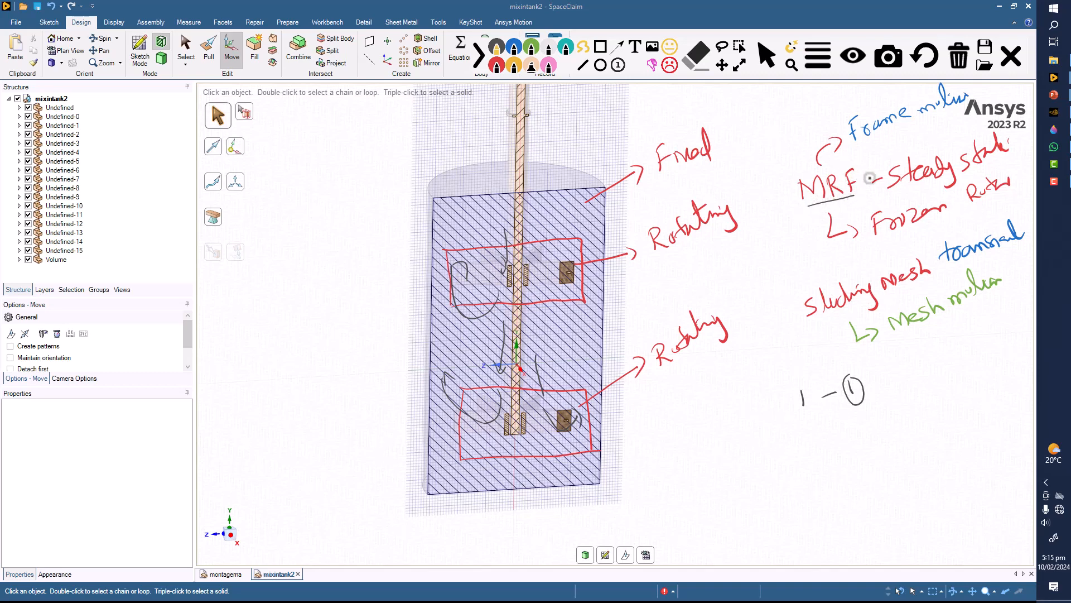
{"action": "mouse_move", "coordinate": [842, 285]}
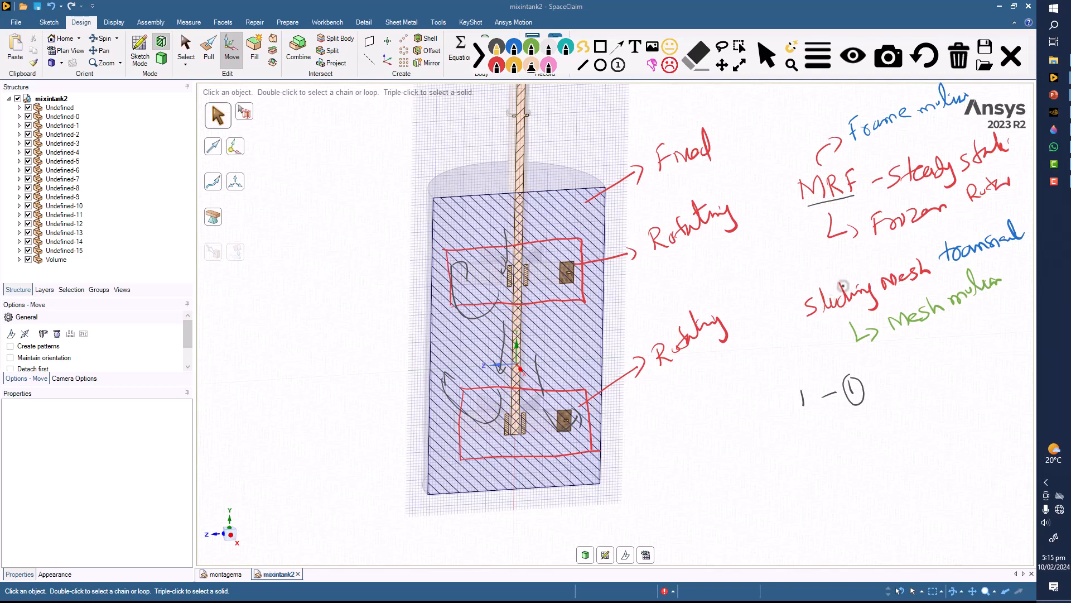
{"action": "mouse_move", "coordinate": [847, 283]}
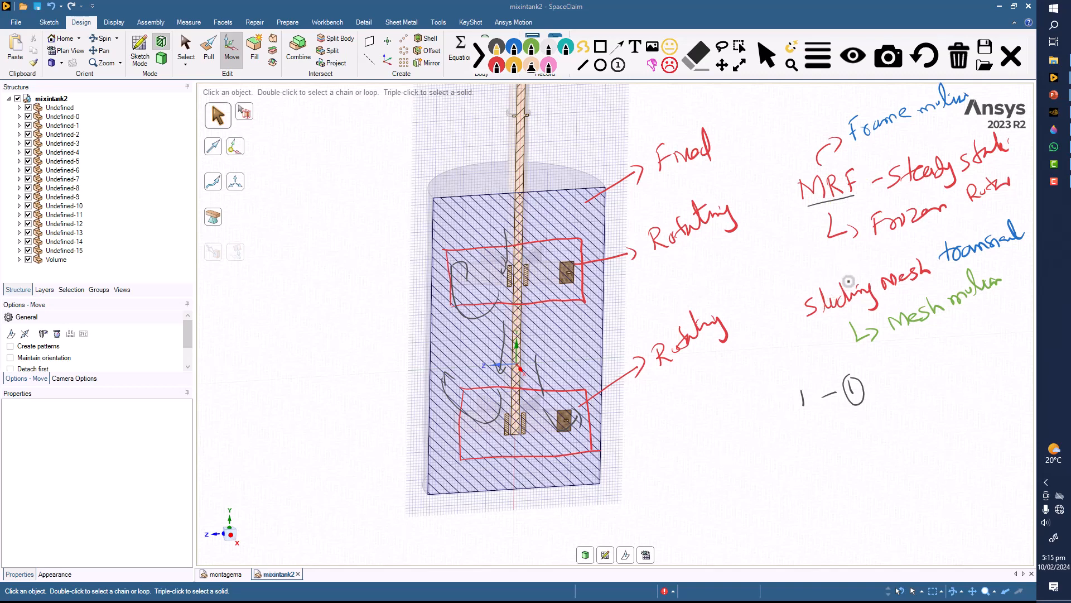
{"action": "mouse_move", "coordinate": [899, 253]}
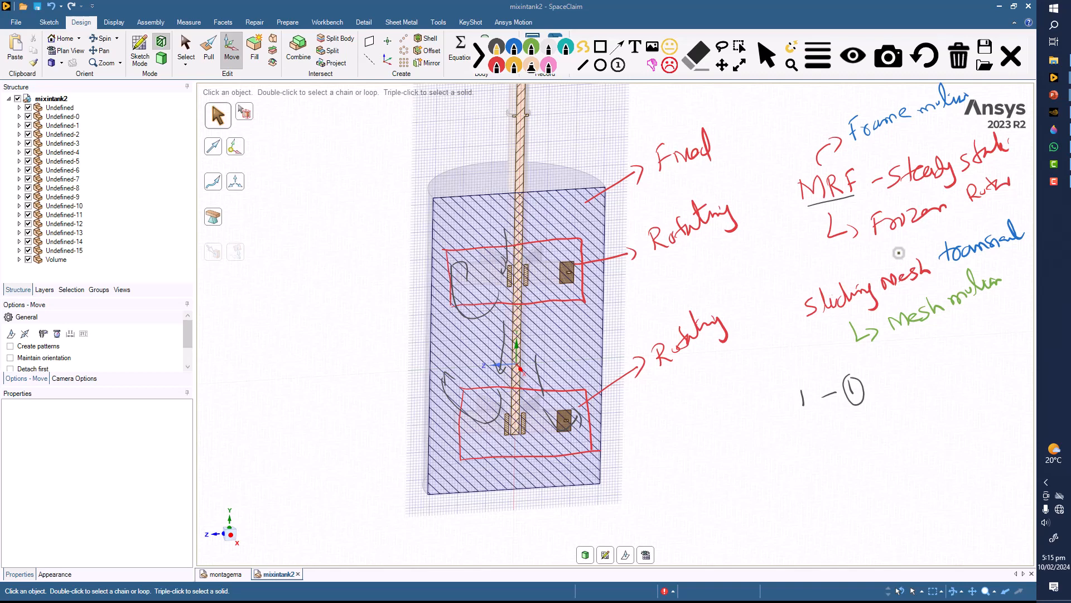
{"action": "mouse_move", "coordinate": [809, 296]}
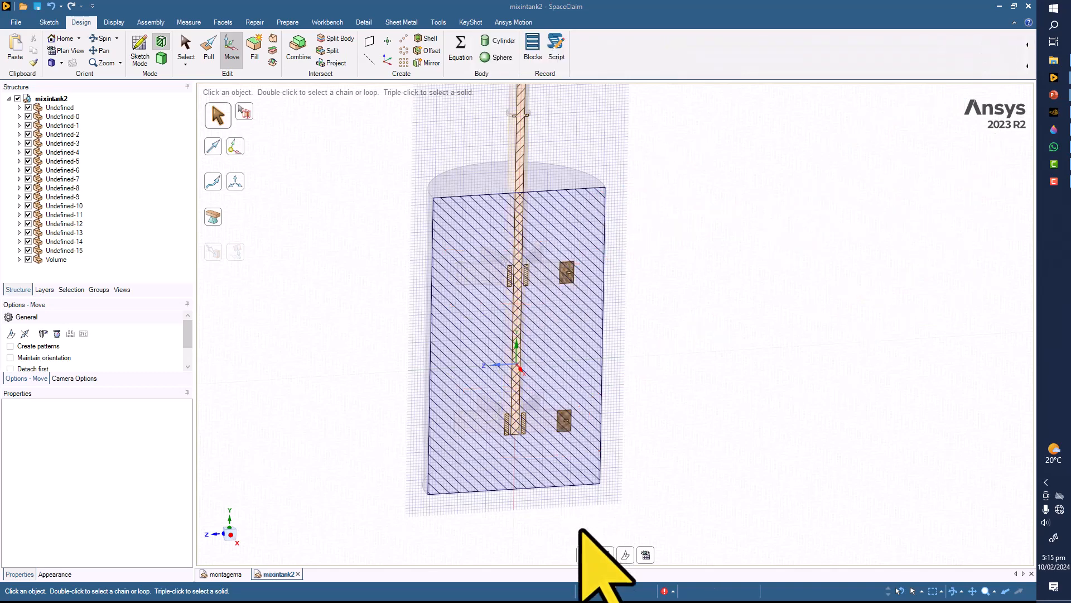
- Hide the tank volume, read the upper hub bore radius with Pull, and return to Select
{"action": "left_click", "coordinate": [208, 48]}
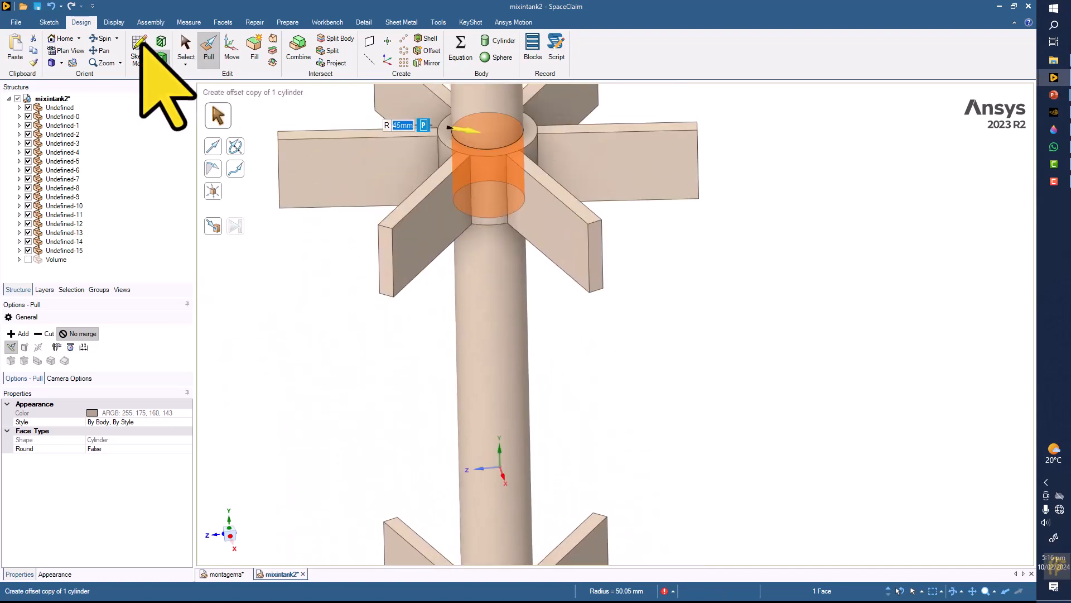
{"action": "left_click", "coordinate": [185, 48]}
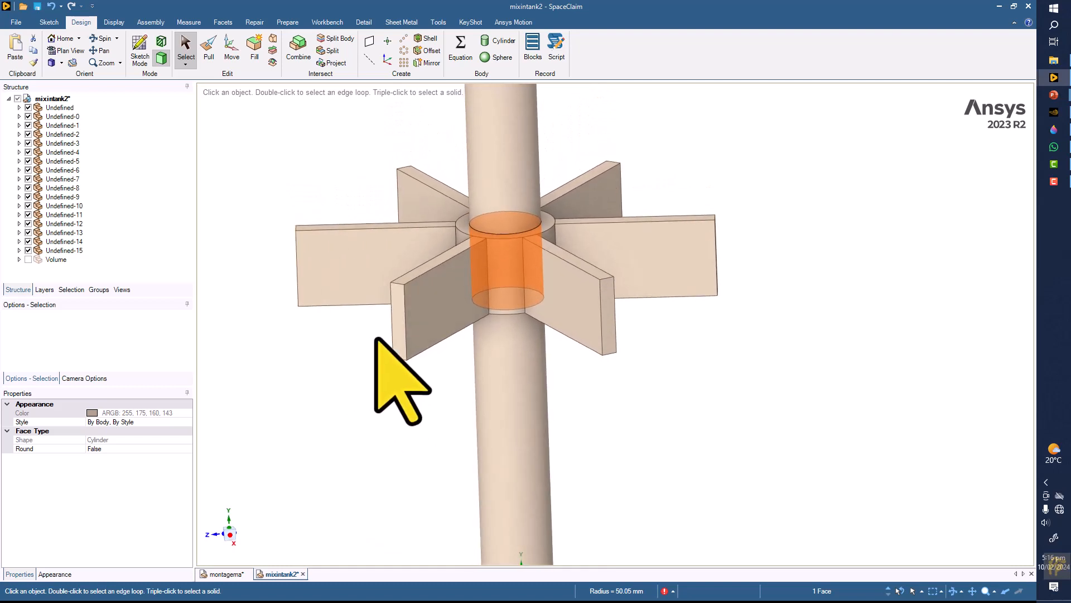
- Read blade edge lengths of 100 mm and 200 mm from the status bar, then clear the selection
{"action": "left_click", "coordinate": [397, 321]}
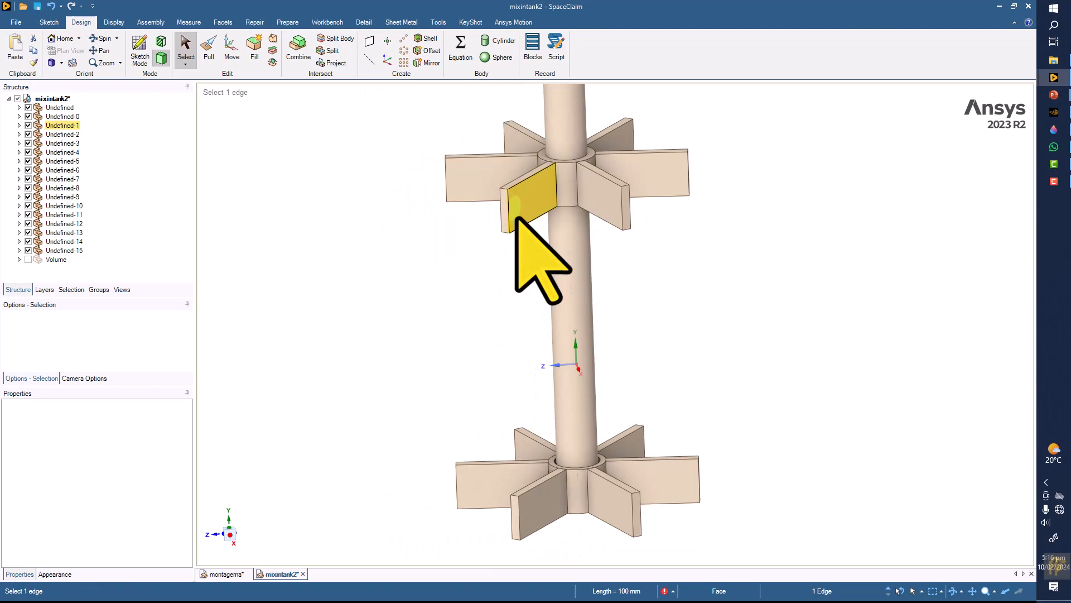
{"action": "left_click", "coordinate": [529, 516]}
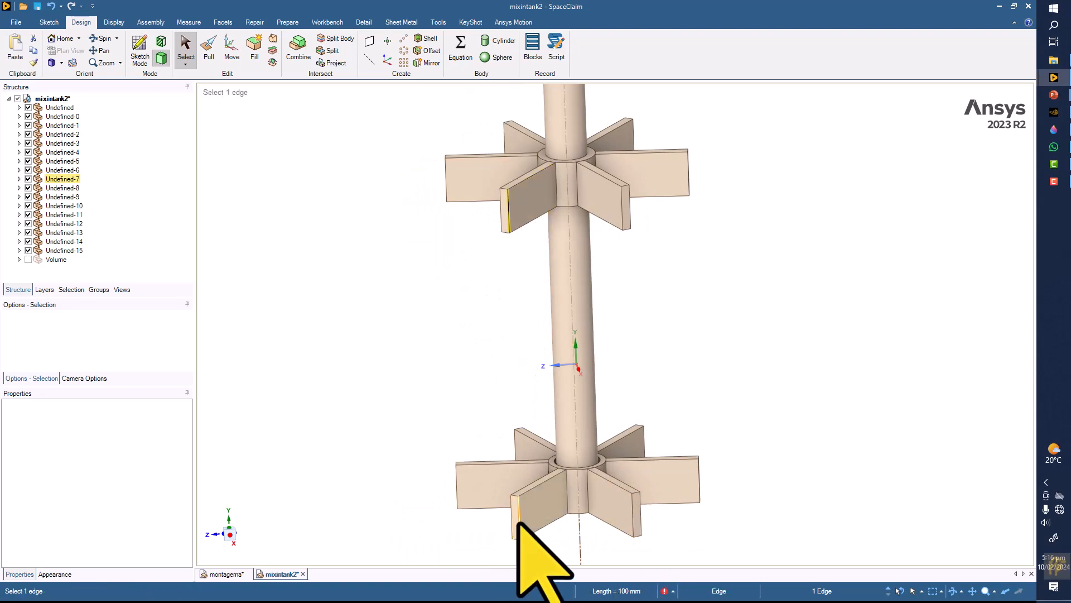
{"action": "left_click", "coordinate": [595, 191]}
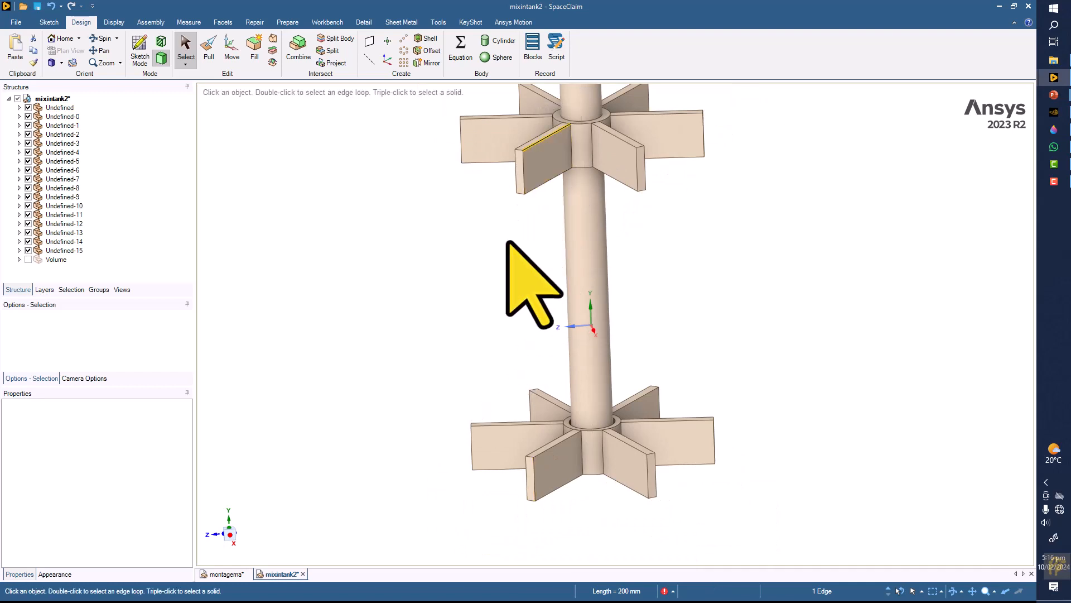
{"action": "left_click", "coordinate": [516, 448]}
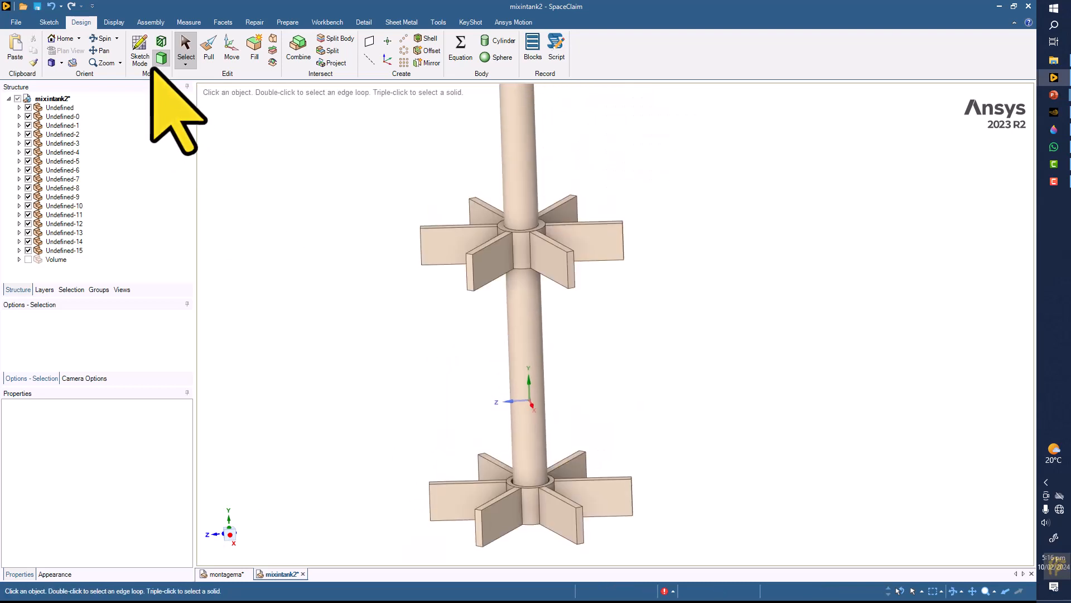
{"action": "left_click", "coordinate": [208, 48]}
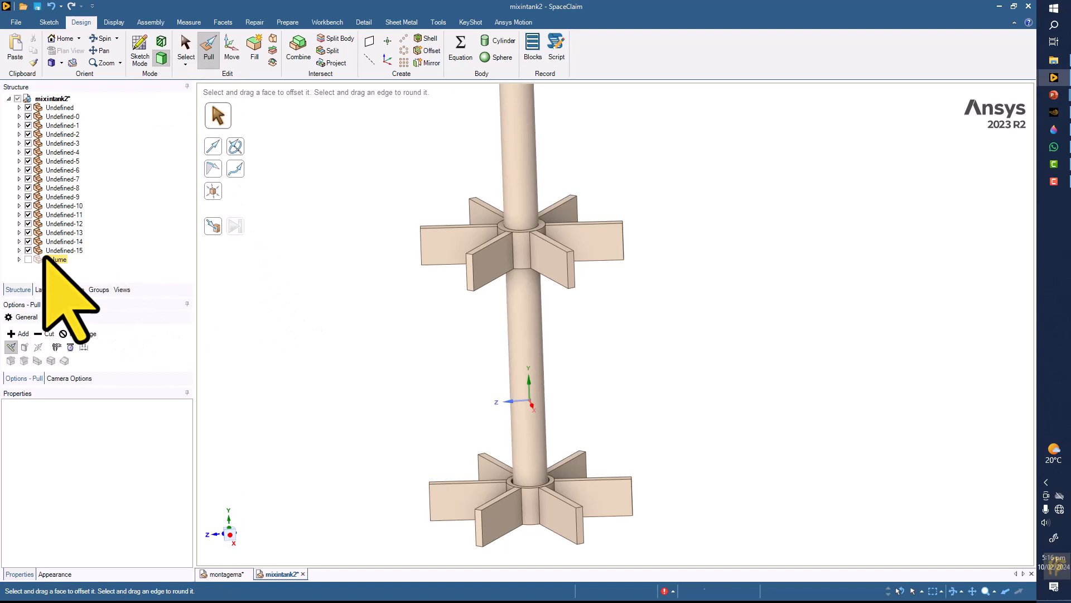
- Measure a lower impeller blade face: area 4421.7929 mm², perimeter 707.4867 mm
{"action": "left_click", "coordinate": [488, 256]}
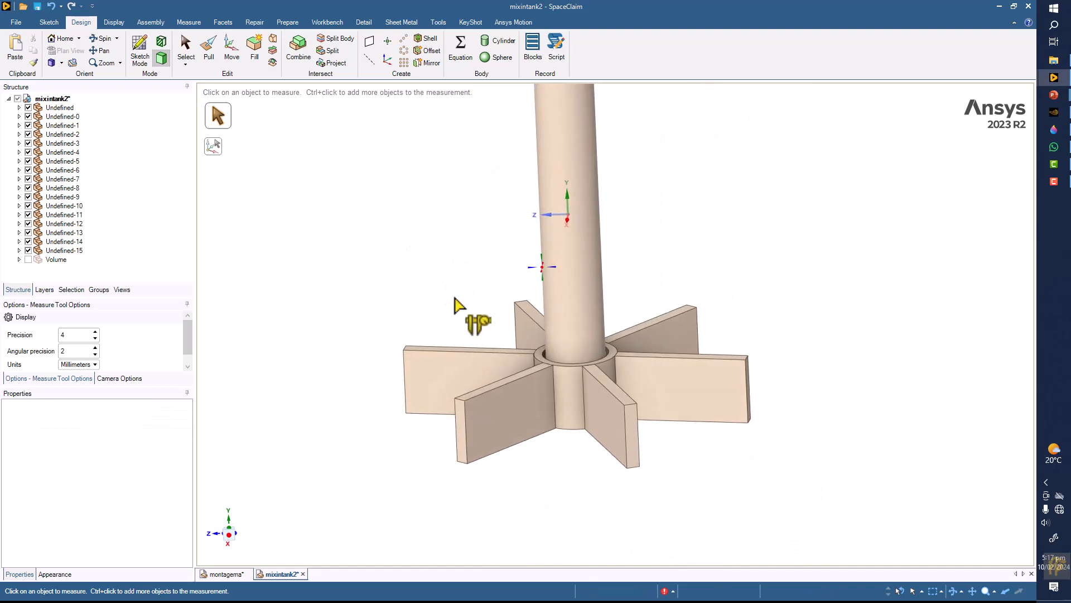
{"action": "left_click", "coordinate": [208, 48]}
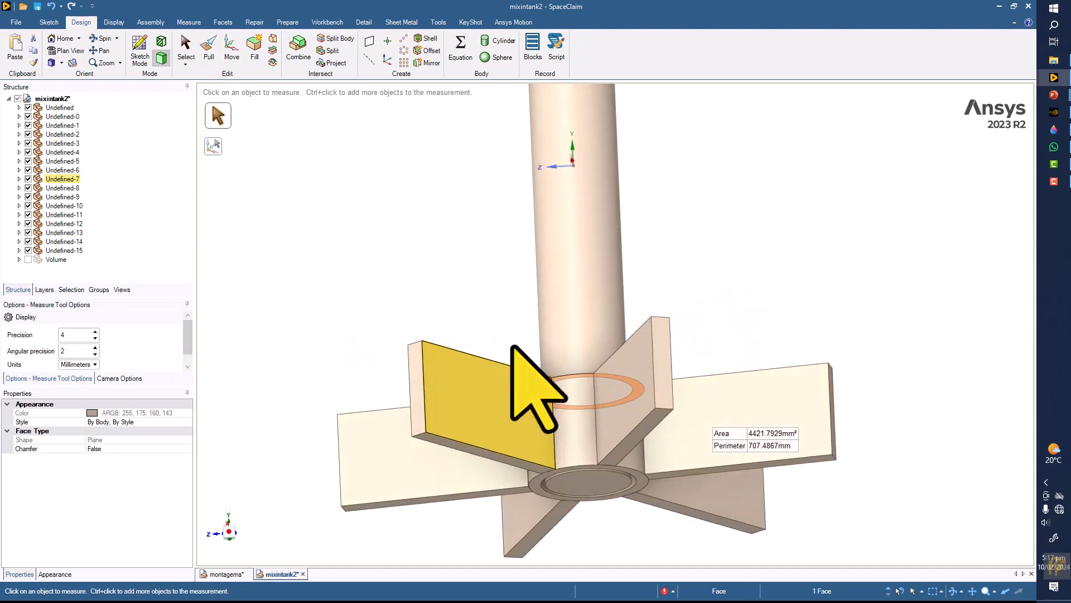
{"action": "left_click", "coordinate": [589, 482]}
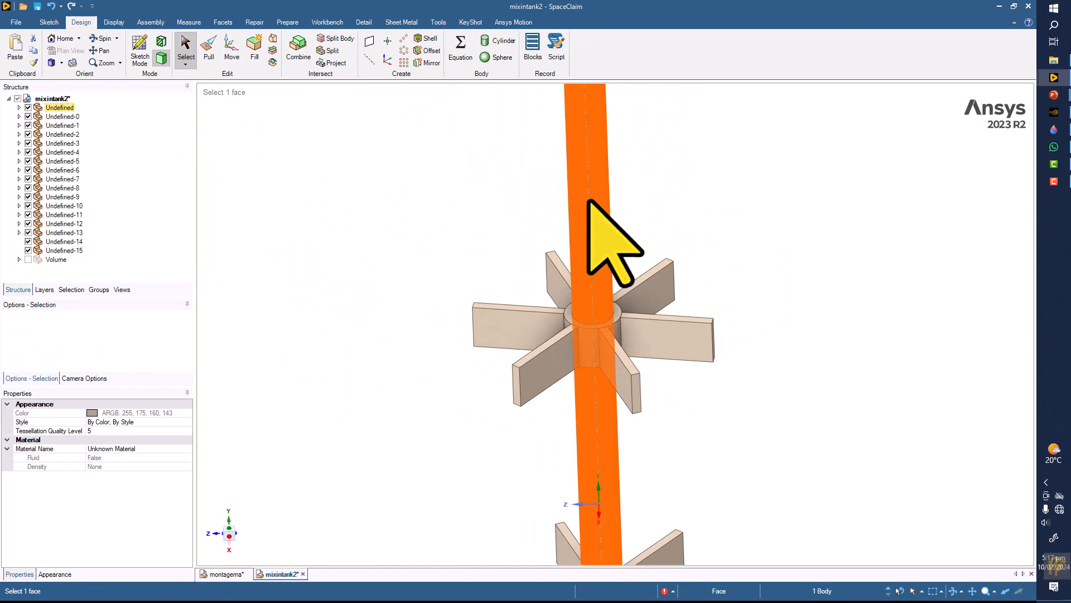
- Hide the shaft body via its context menu so only the two impellers remain visible
{"action": "left_click", "coordinate": [581, 212]}
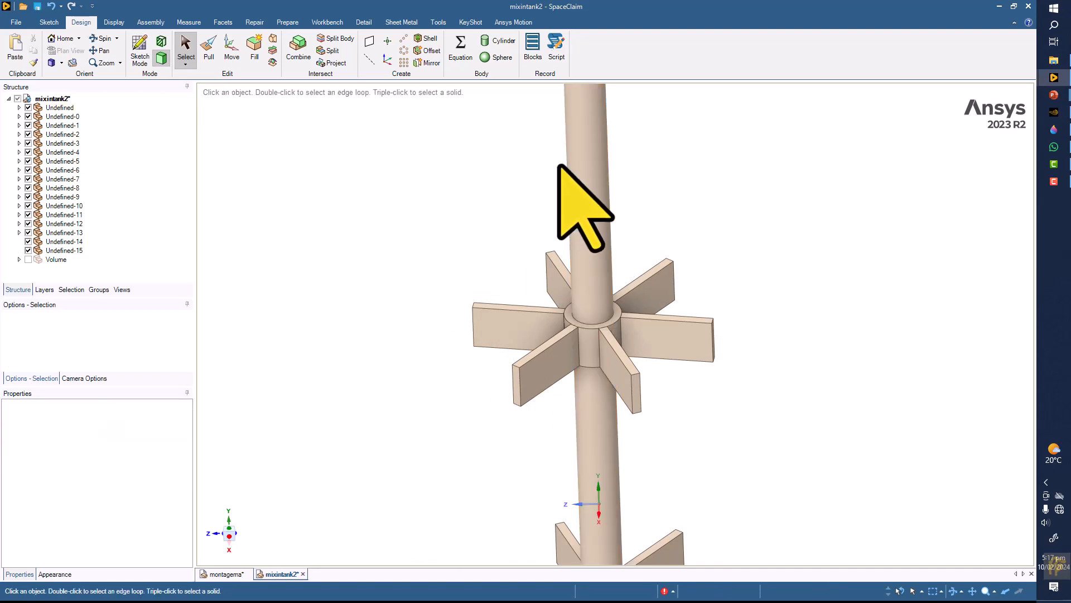
{"action": "right_click", "coordinate": [580, 205]}
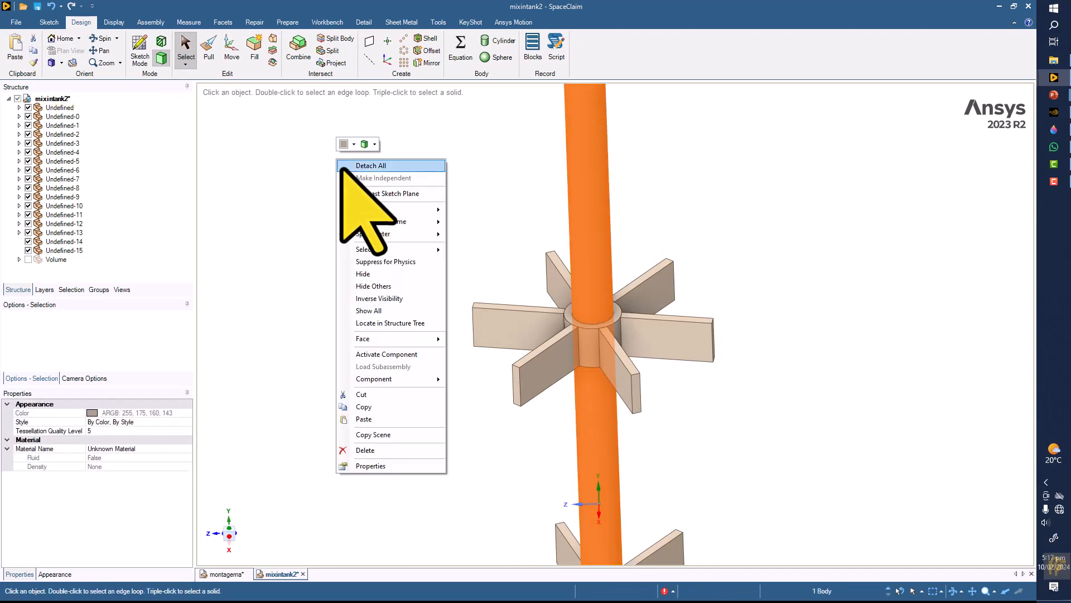
{"action": "left_click", "coordinate": [371, 165]}
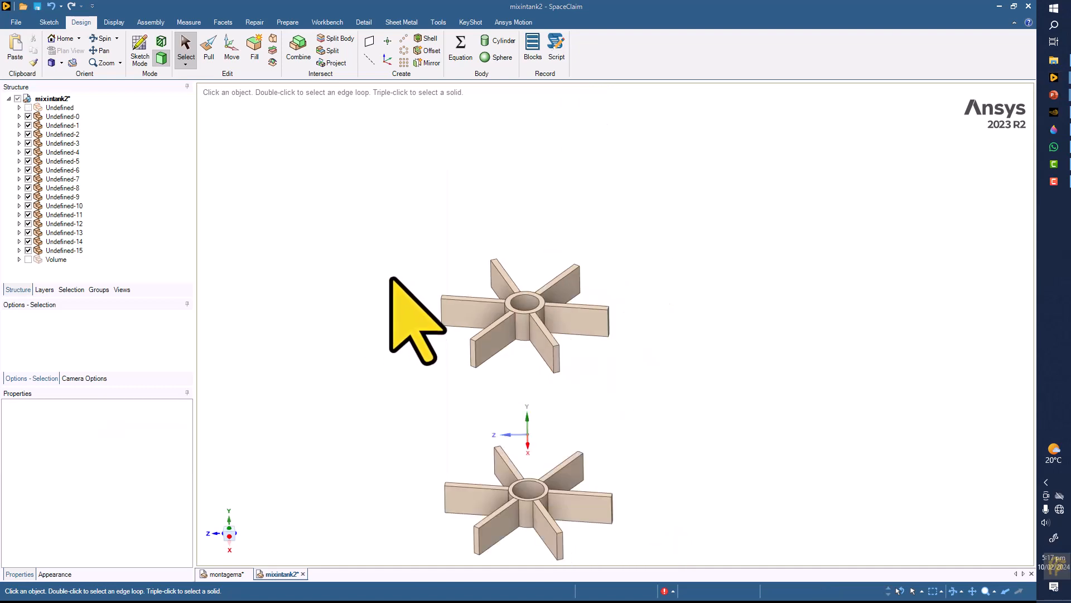
{"action": "mouse_move", "coordinate": [409, 321]}
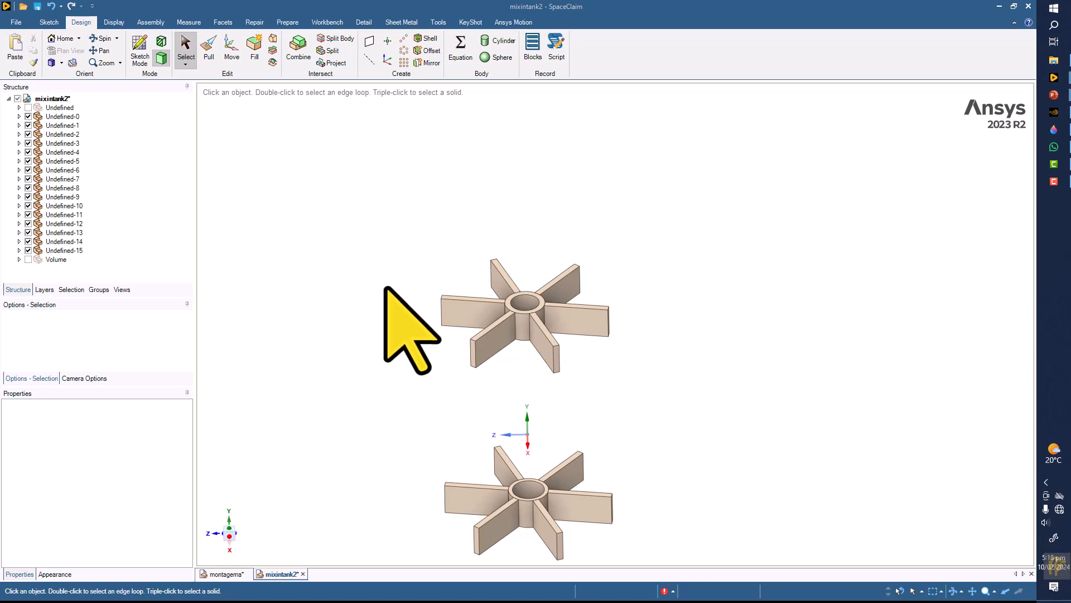
{"action": "mouse_move", "coordinate": [424, 464]}
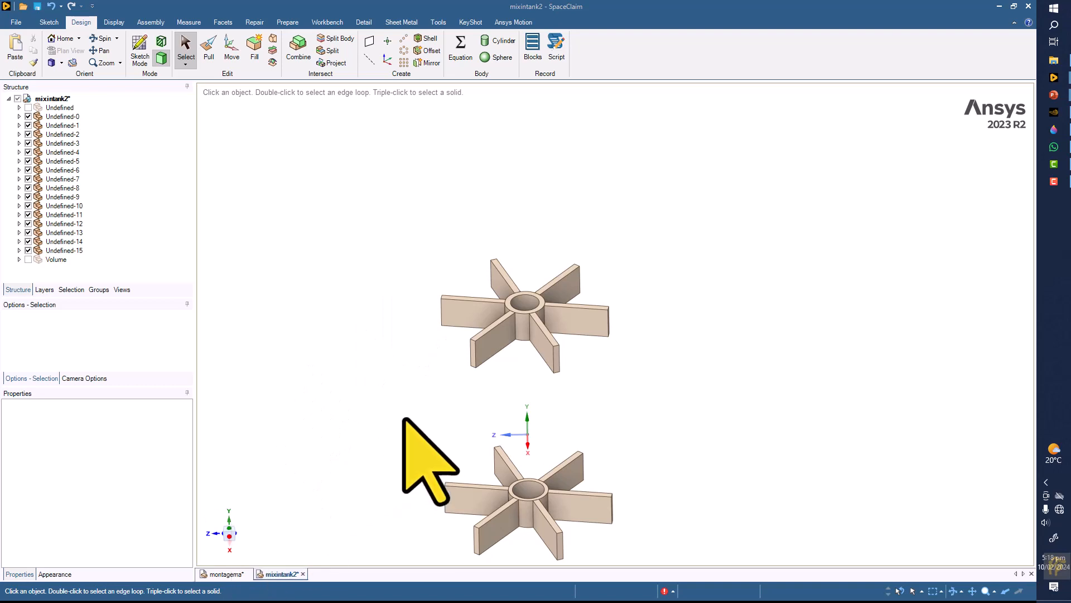
{"action": "mouse_move", "coordinate": [416, 465]}
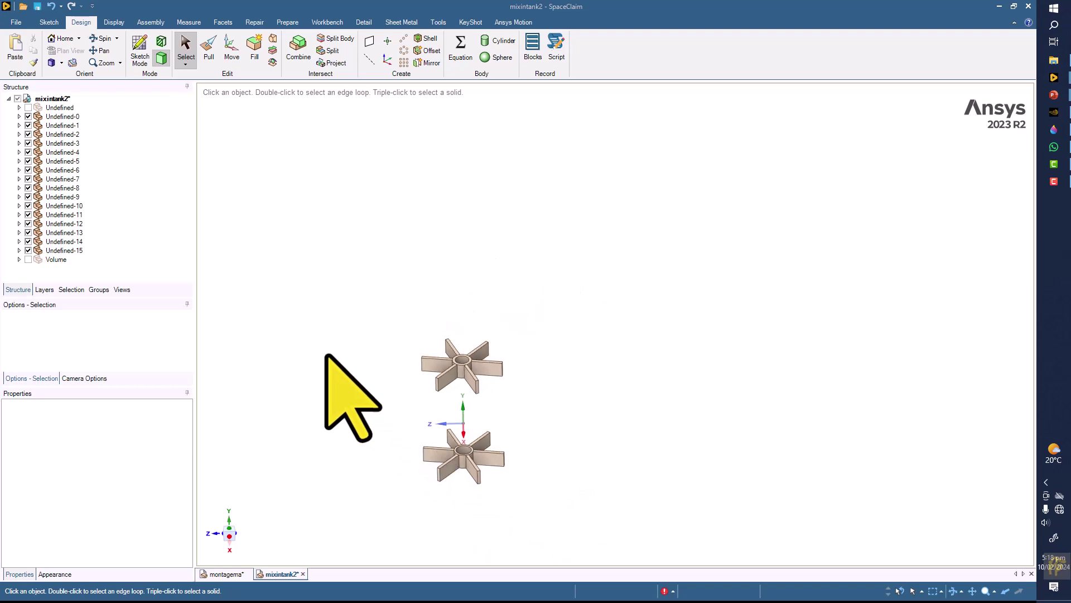
{"action": "mouse_move", "coordinate": [354, 303]}
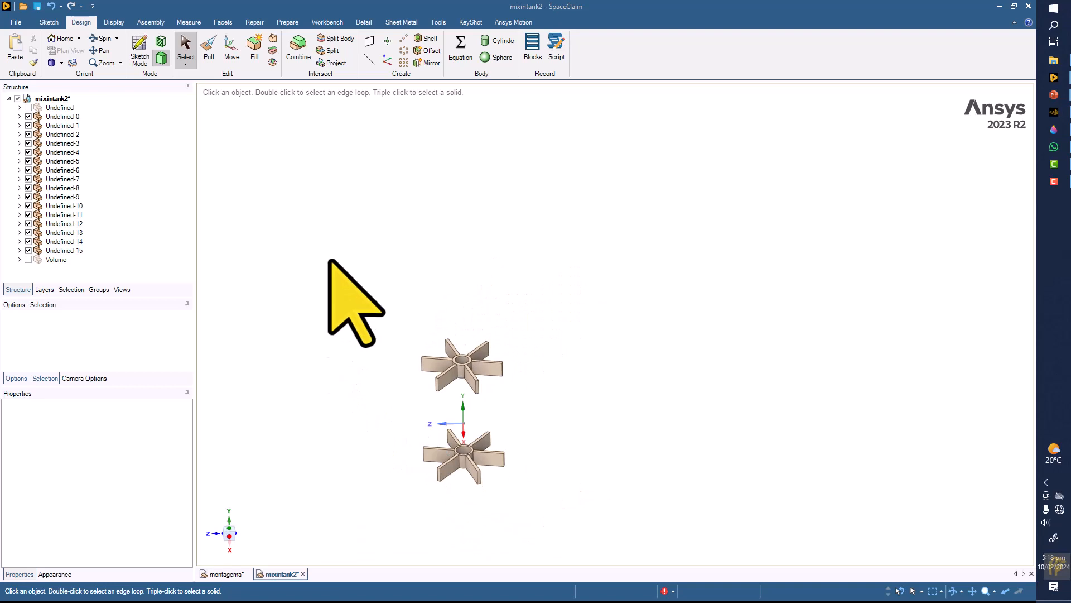
{"action": "mouse_move", "coordinate": [258, 560]}
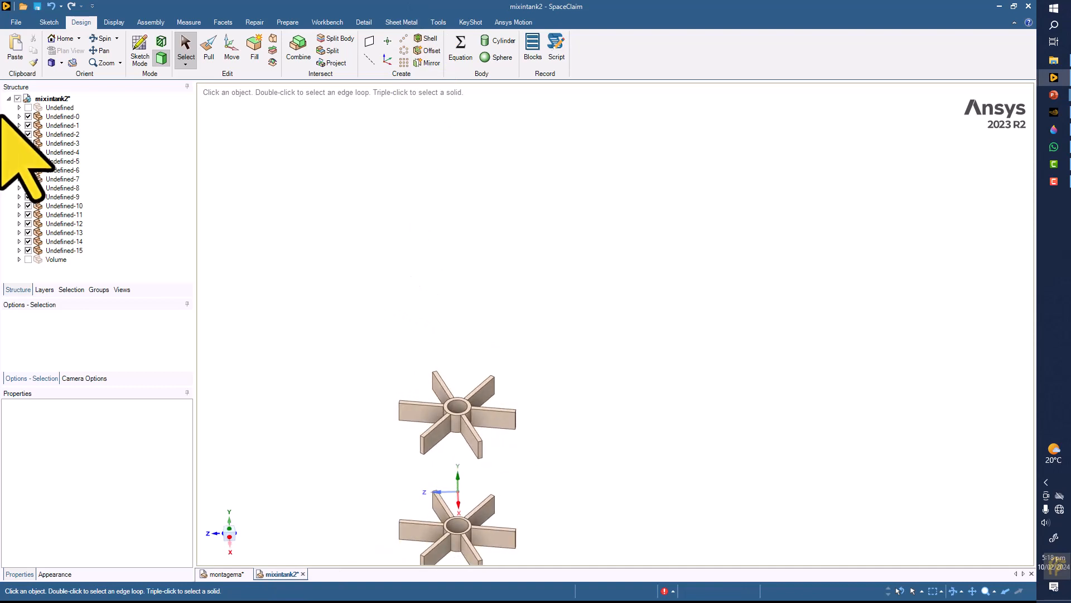
- Rename the long vertical shaft body to 'Shaft' in the Structure tree and select its top face
{"action": "left_click", "coordinate": [57, 259]}
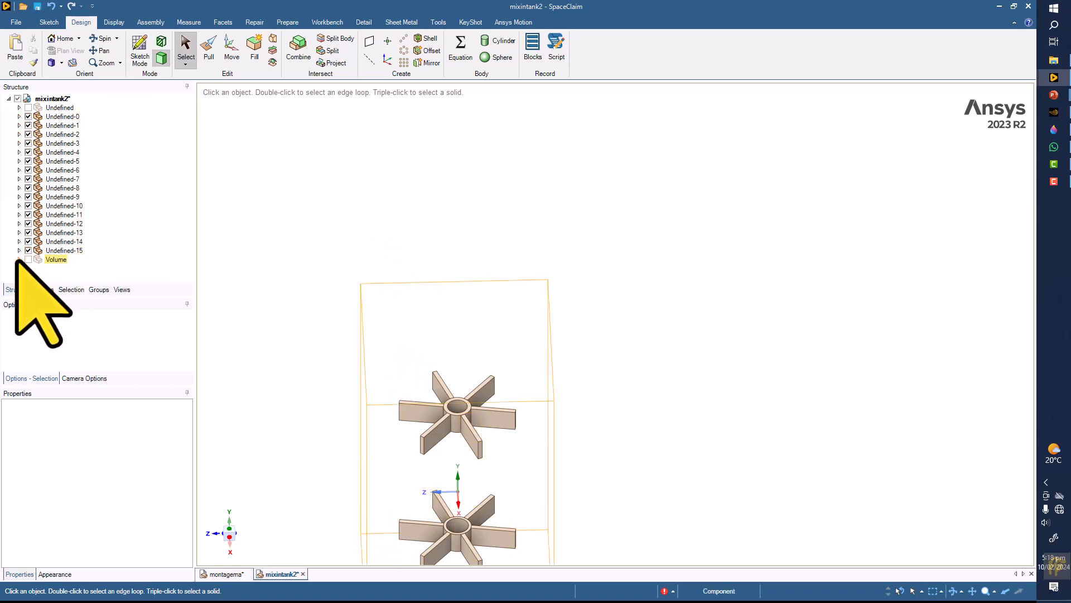
{"action": "left_click", "coordinate": [59, 107]}
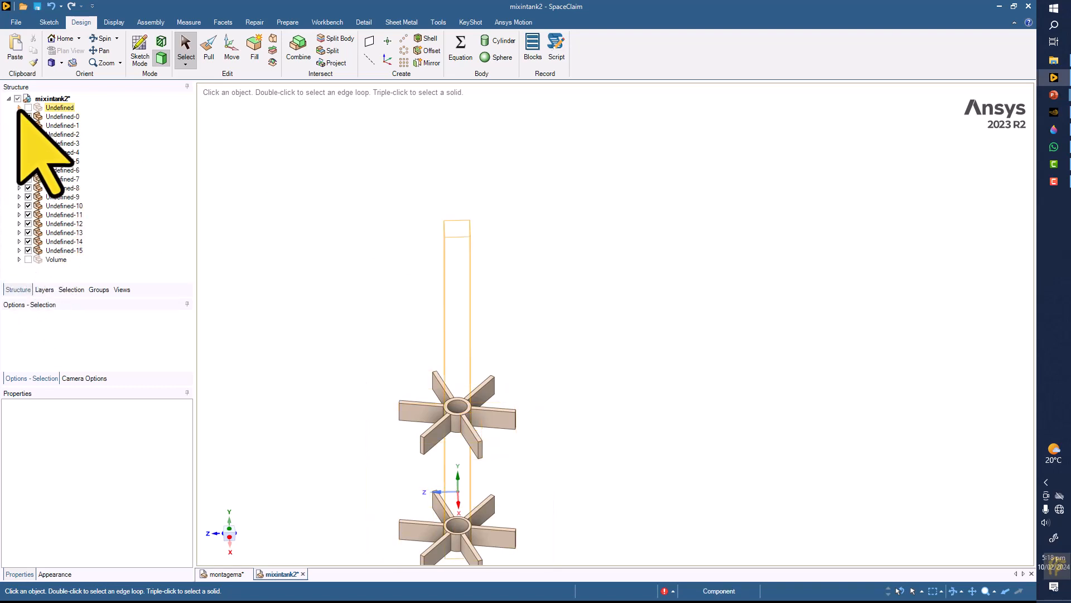
{"action": "right_click", "coordinate": [59, 116]}
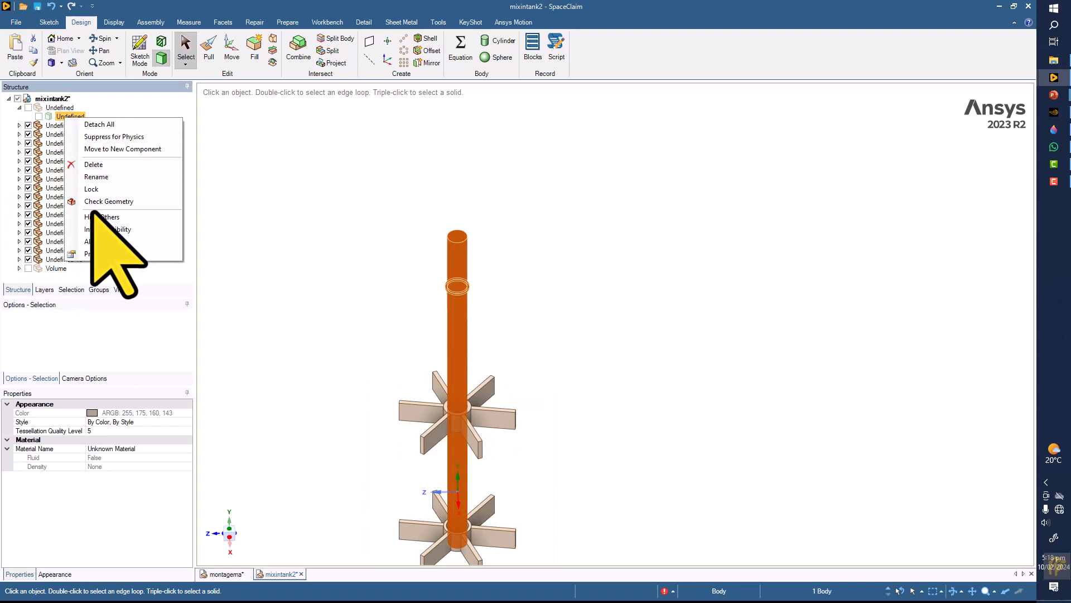
{"action": "left_click", "coordinate": [96, 176]}
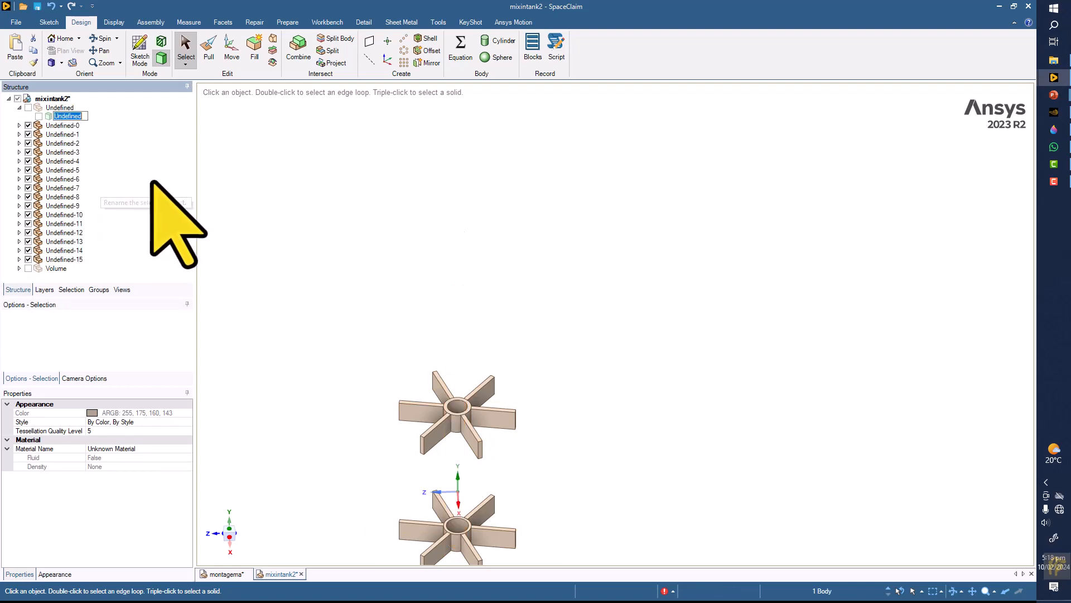
{"action": "type", "text": "Shaft"}
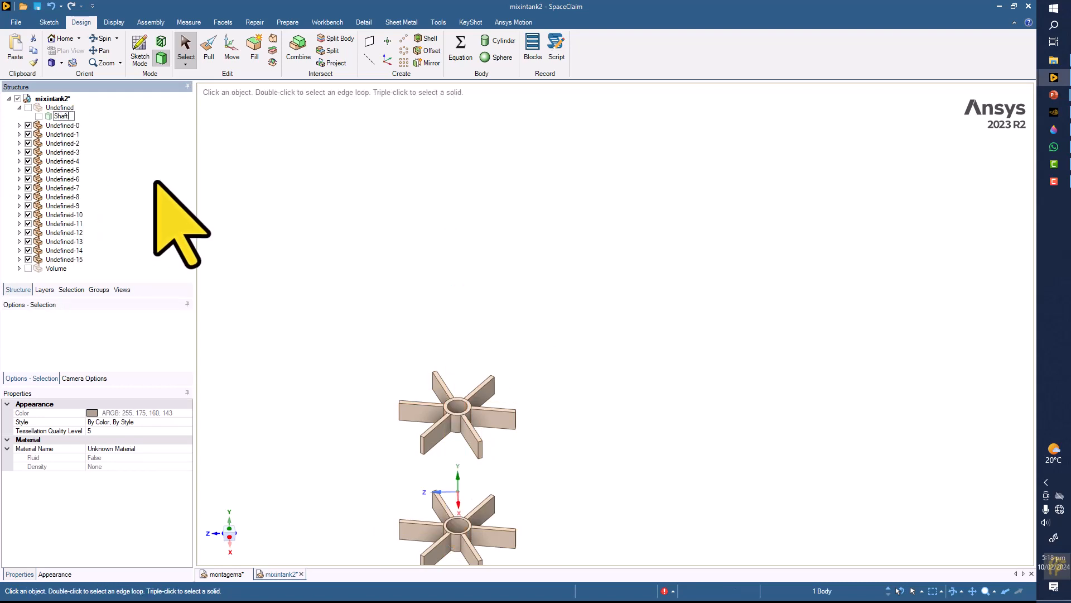
{"action": "left_click", "coordinate": [62, 116]}
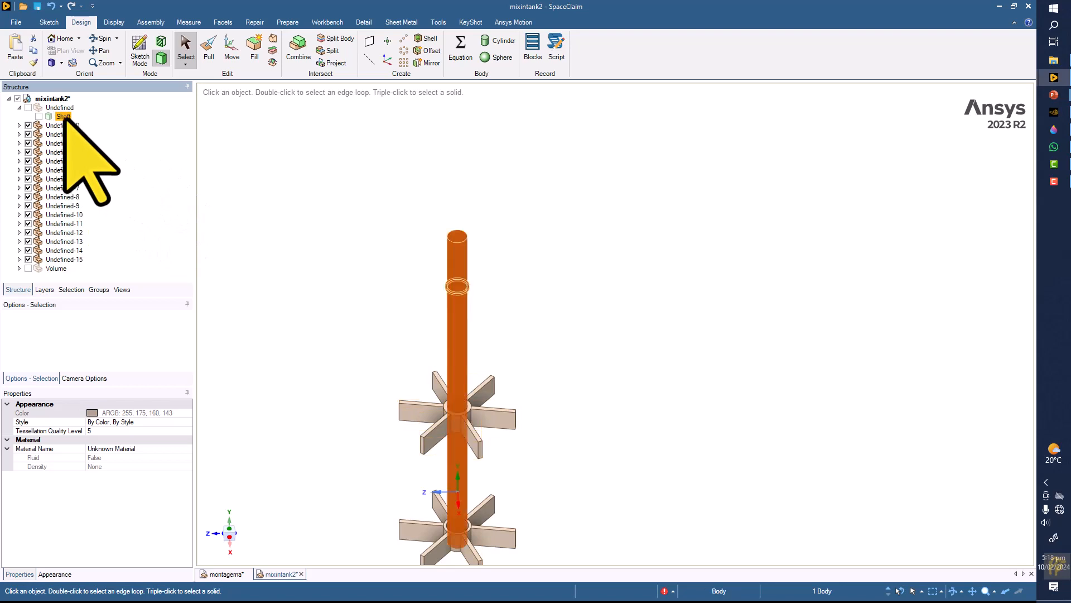
{"action": "left_click", "coordinate": [54, 107]}
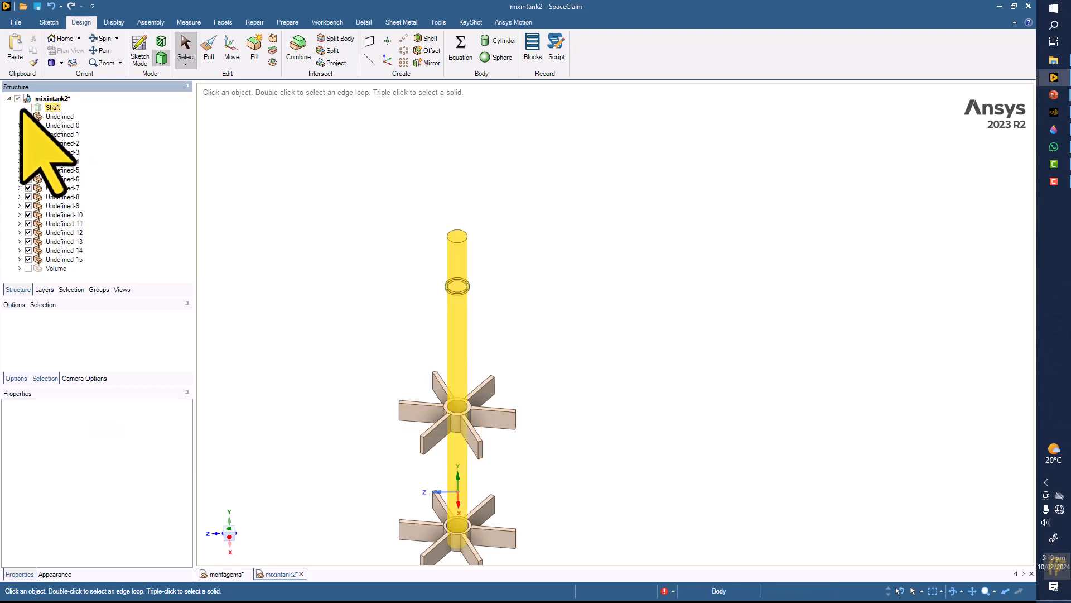
{"action": "left_click", "coordinate": [567, 300]}
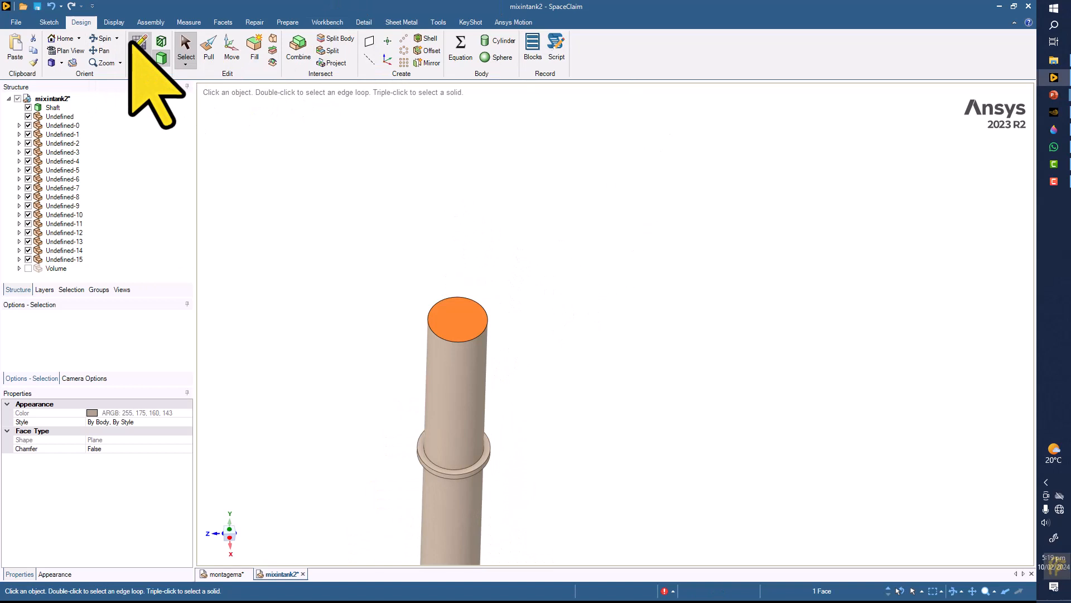
- Sketch a point at the centre of the shaft's top face and finish the sketch
{"action": "left_click", "coordinate": [140, 43]}
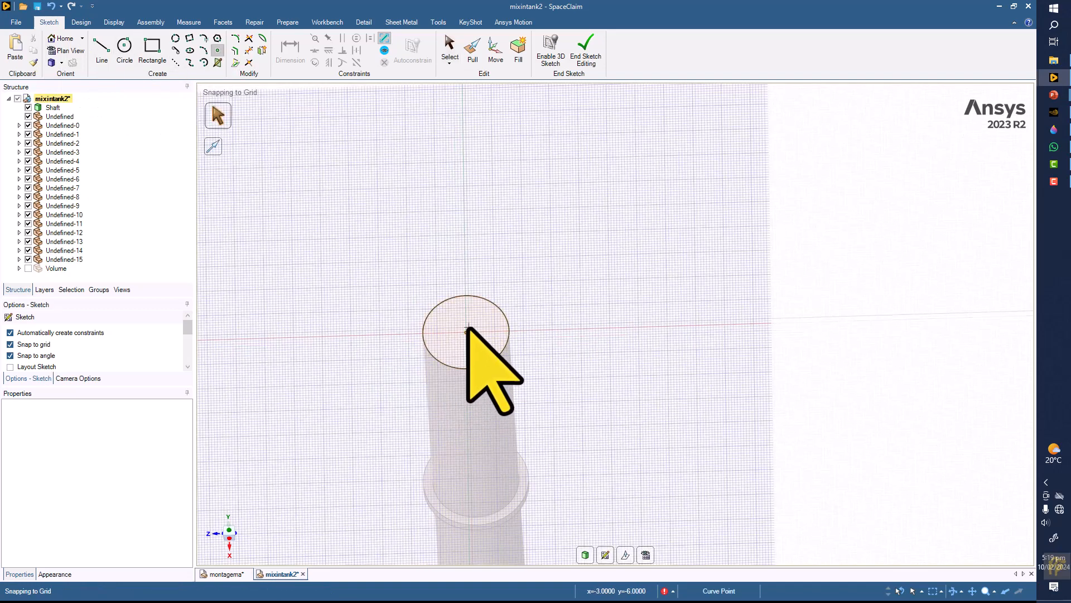
{"action": "left_click", "coordinate": [466, 332]}
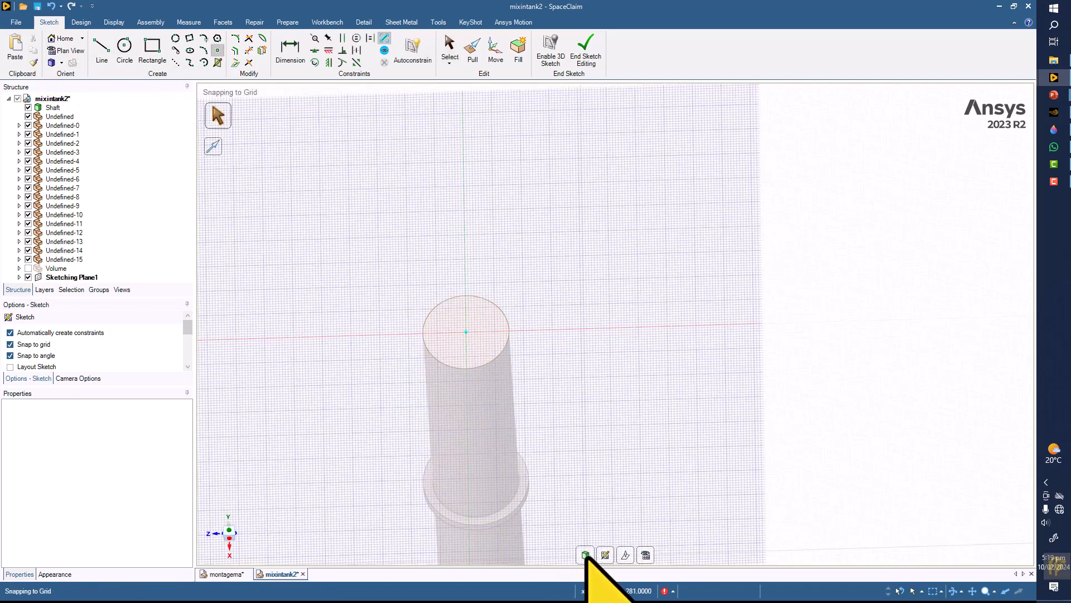
{"action": "left_click", "coordinate": [472, 48]}
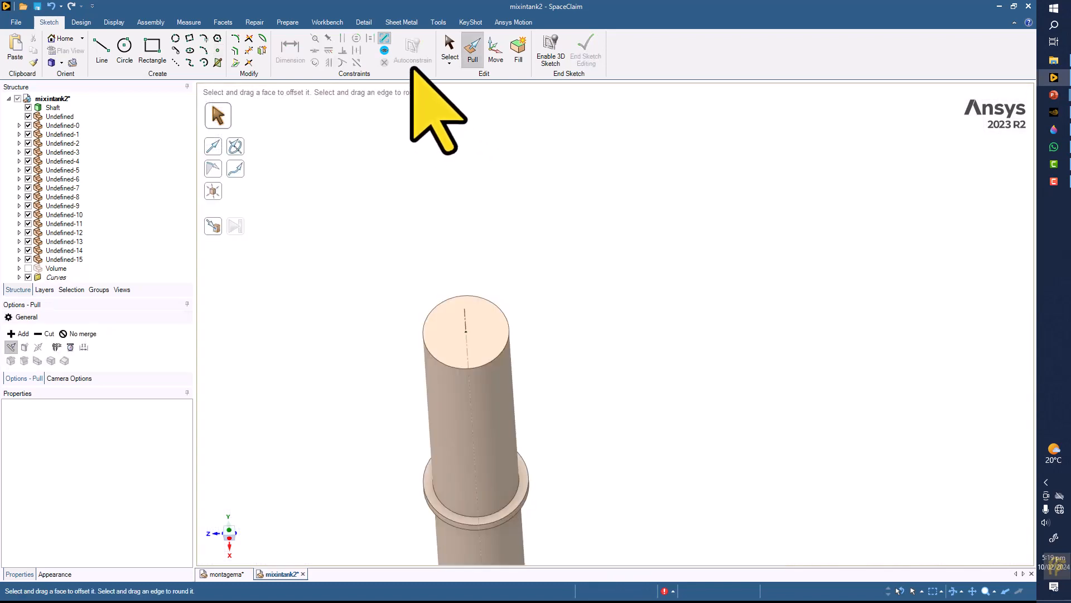
{"action": "mouse_move", "coordinate": [113, 58]}
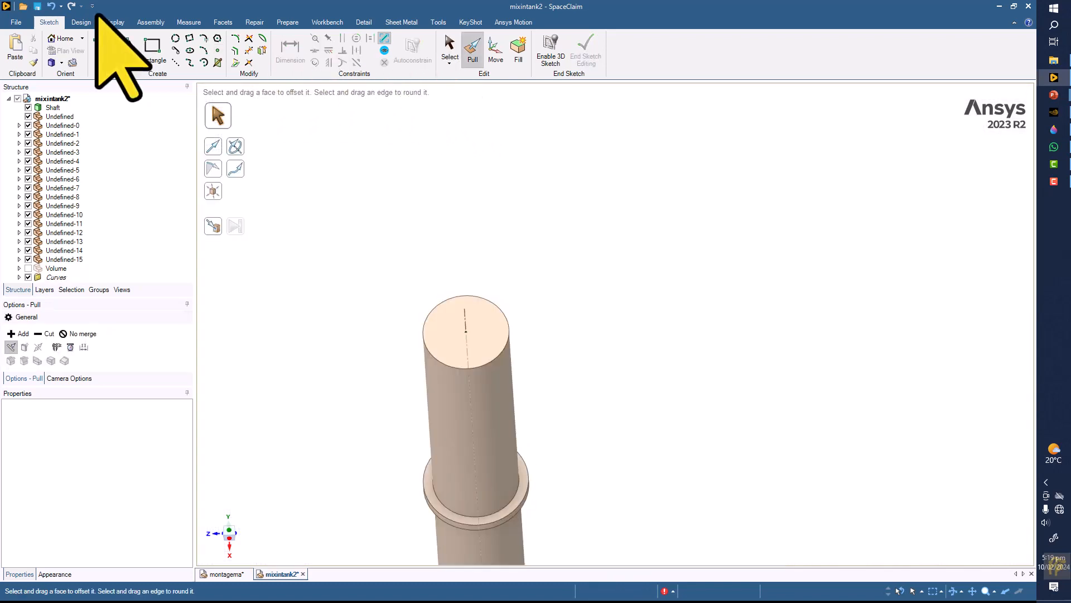
- Insert a new Origin coordinate system at the shaft-top centre point
{"action": "left_click", "coordinate": [80, 23]}
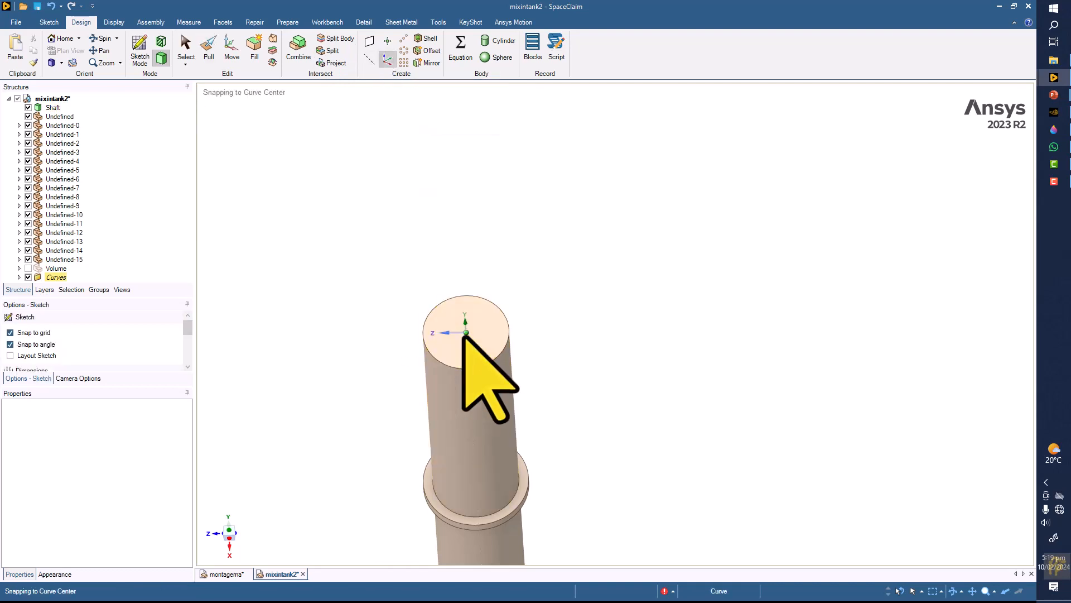
{"action": "left_click", "coordinate": [209, 47]}
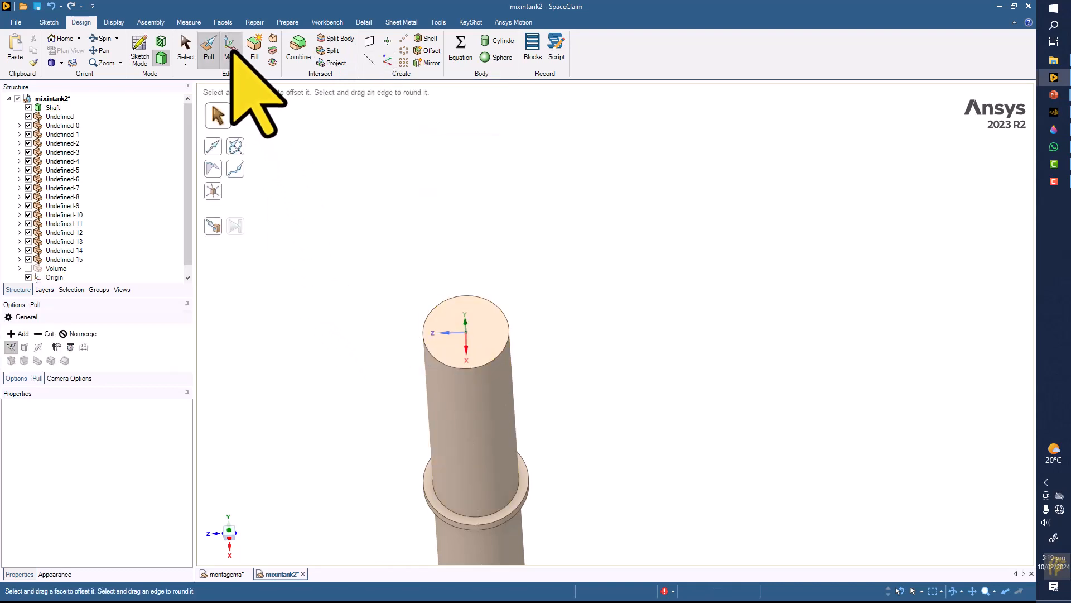
{"action": "left_click", "coordinate": [464, 332]}
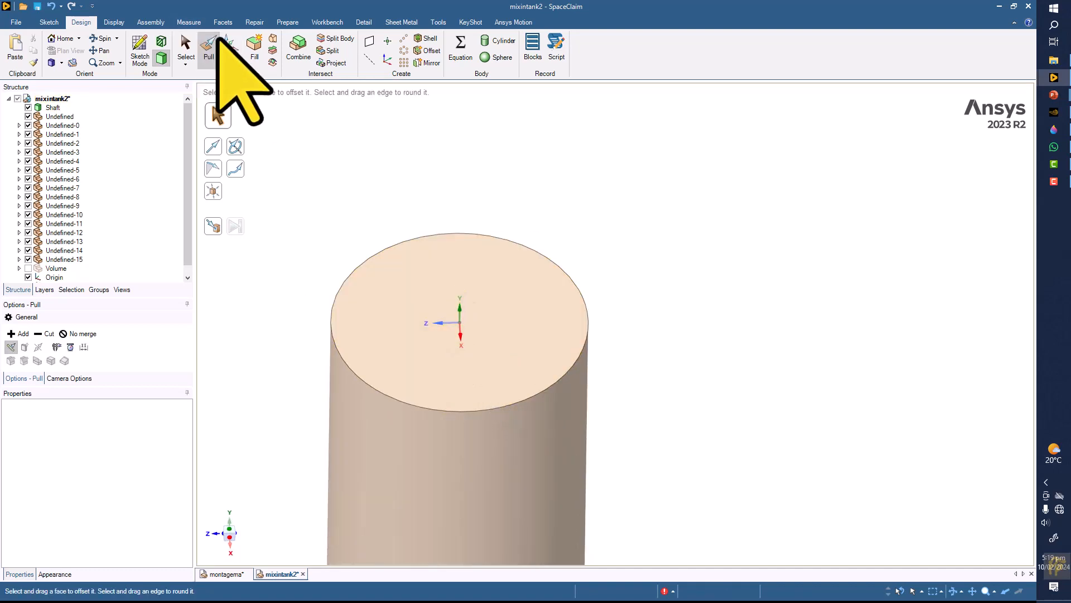
{"action": "left_click", "coordinate": [231, 48]}
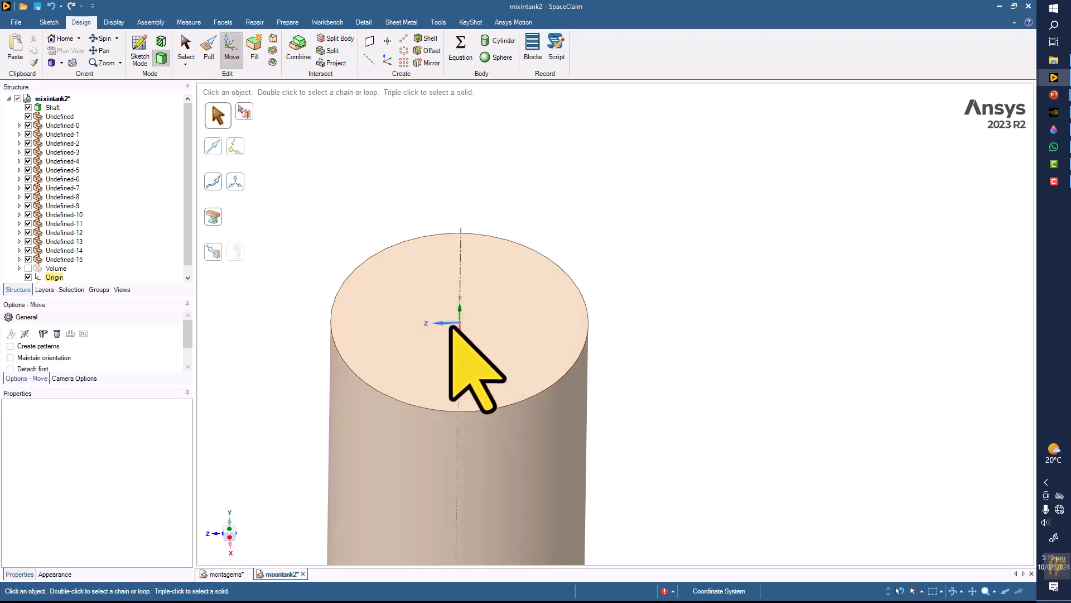
{"action": "left_click", "coordinate": [457, 321]}
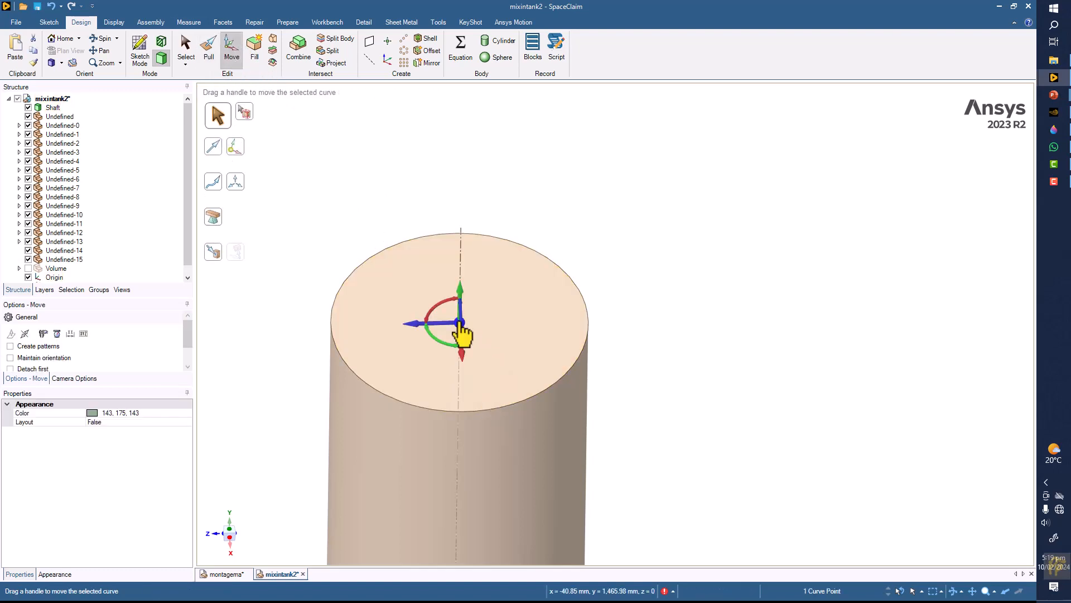
{"action": "right_click", "coordinate": [459, 335]}
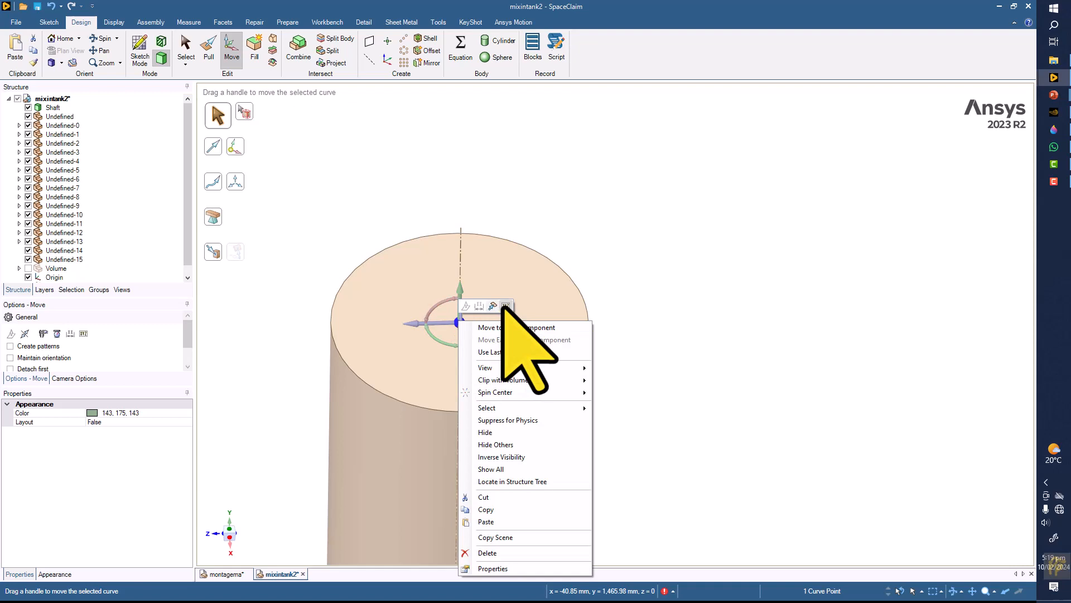
{"action": "mouse_move", "coordinate": [507, 306]}
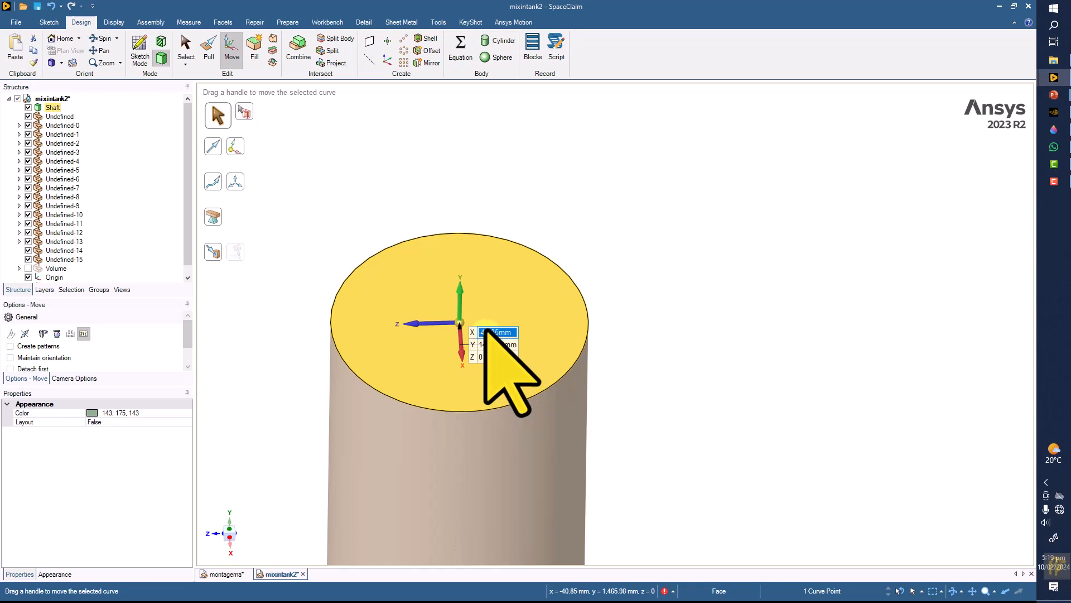
{"action": "left_click", "coordinate": [623, 266]}
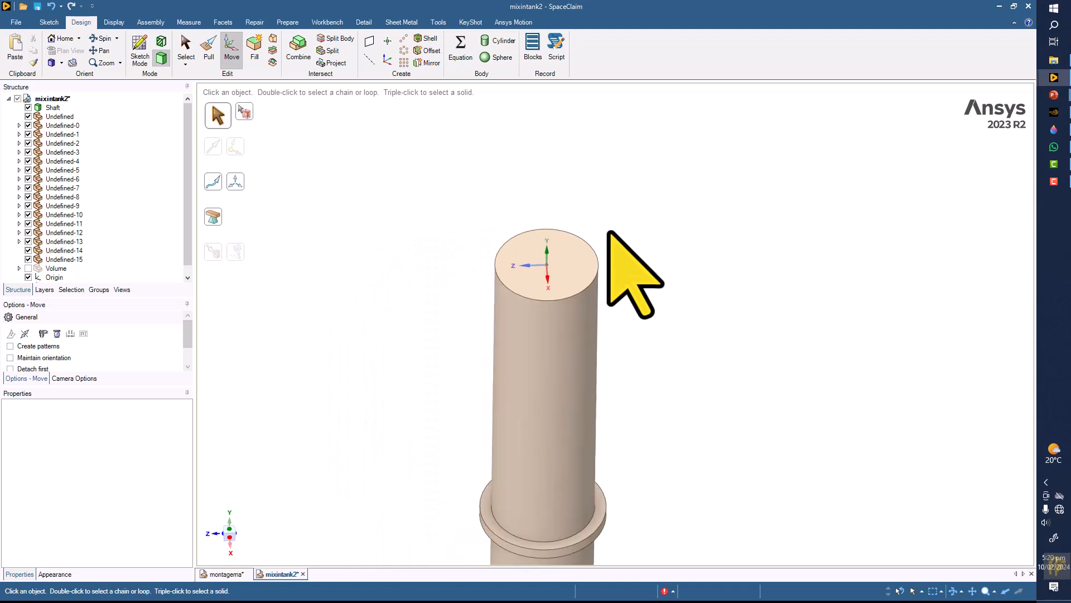
- Select the shaft, the centre point and Origin, and set the Move anchor for translating toward the global origin
{"action": "left_click", "coordinate": [56, 267]}
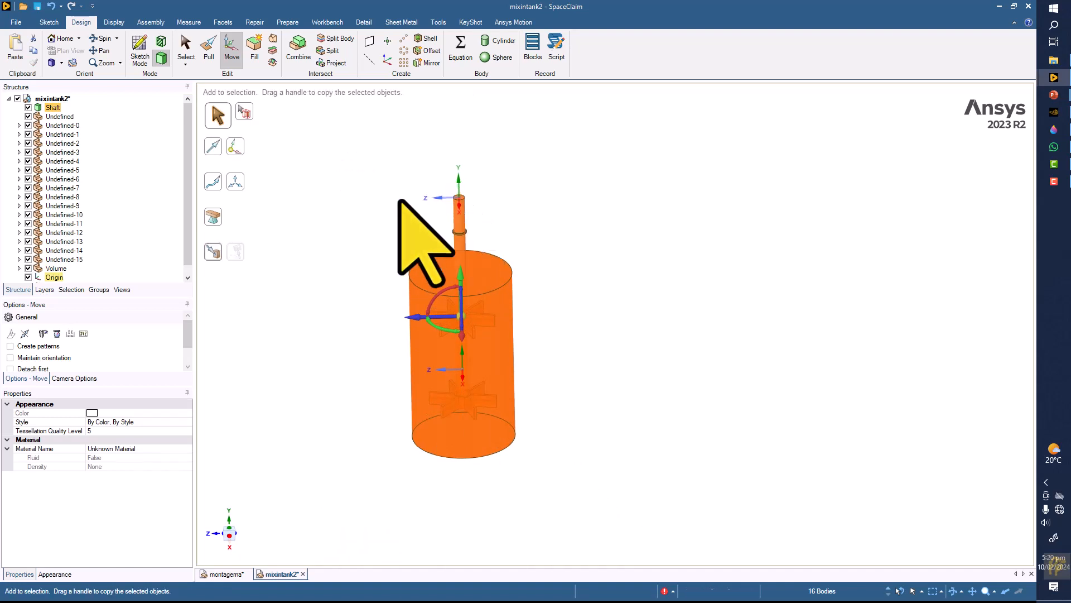
{"action": "mouse_move", "coordinate": [358, 283]}
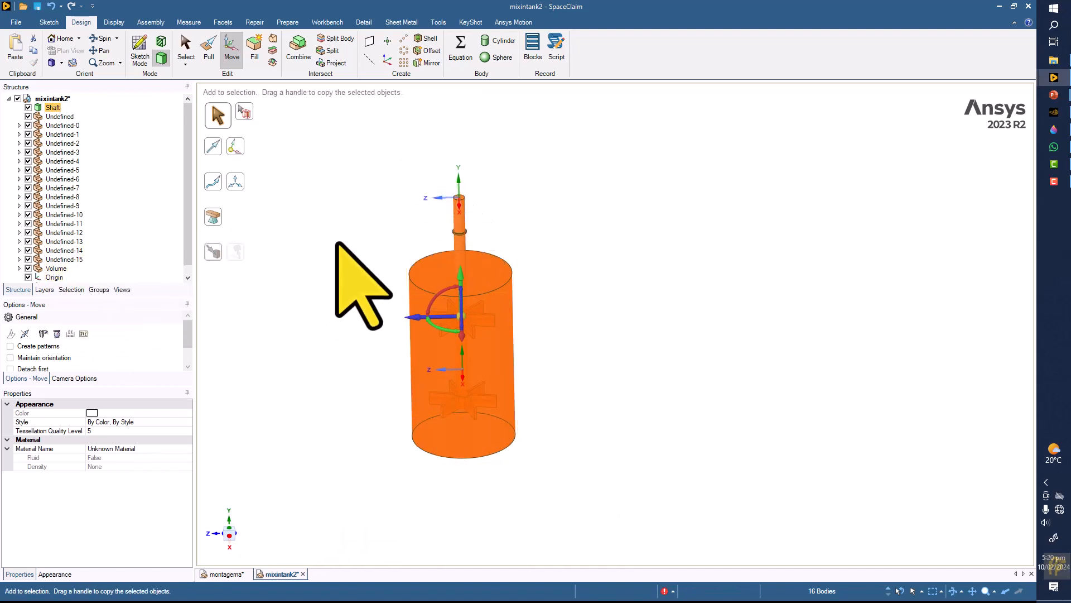
{"action": "left_click", "coordinate": [54, 278]}
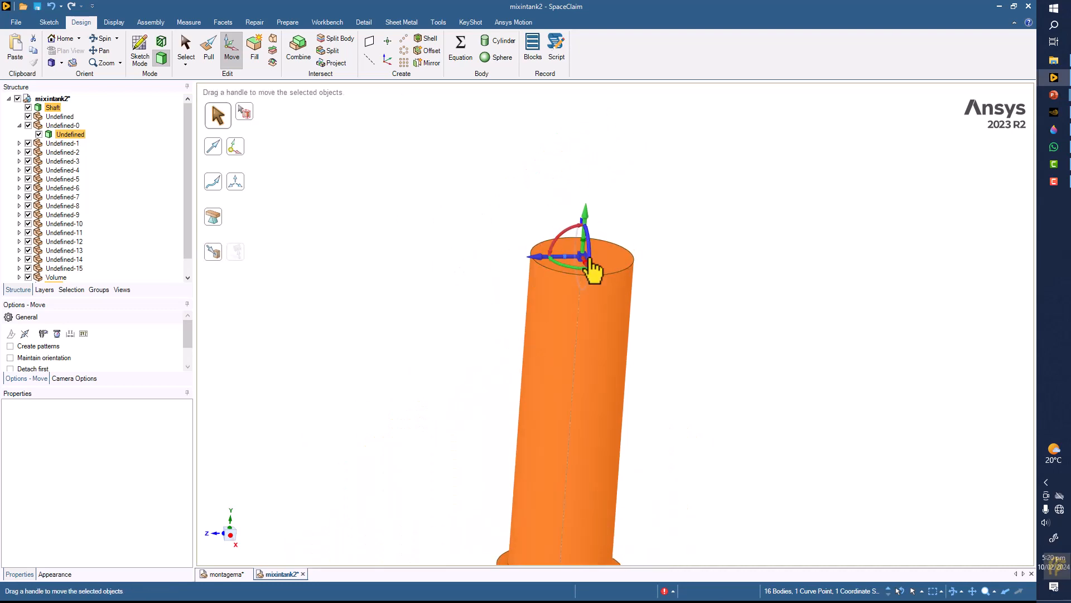
{"action": "mouse_move", "coordinate": [594, 300]}
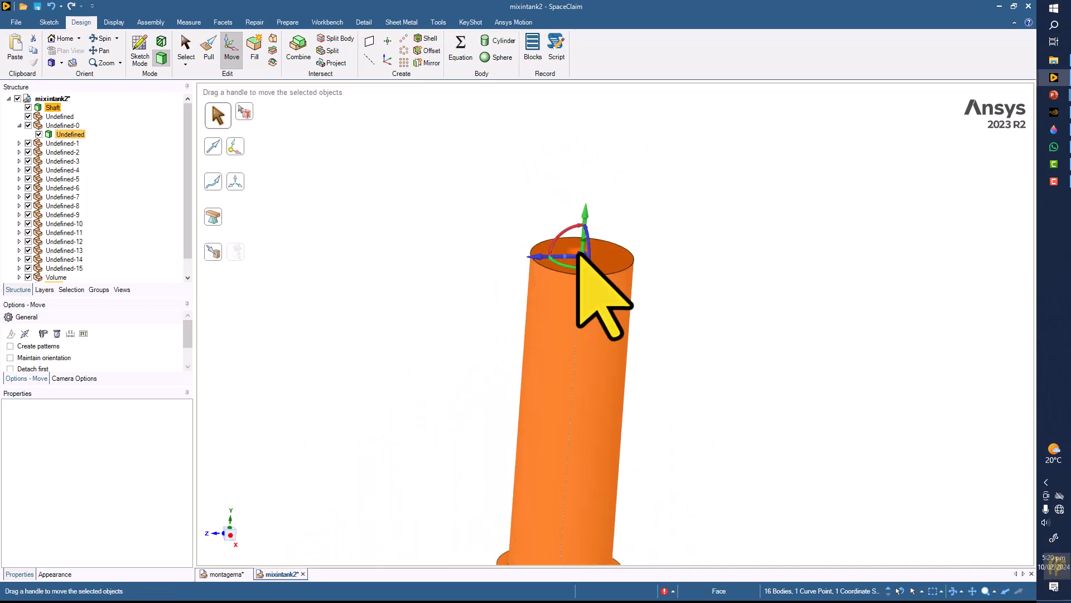
{"action": "right_click", "coordinate": [580, 257]}
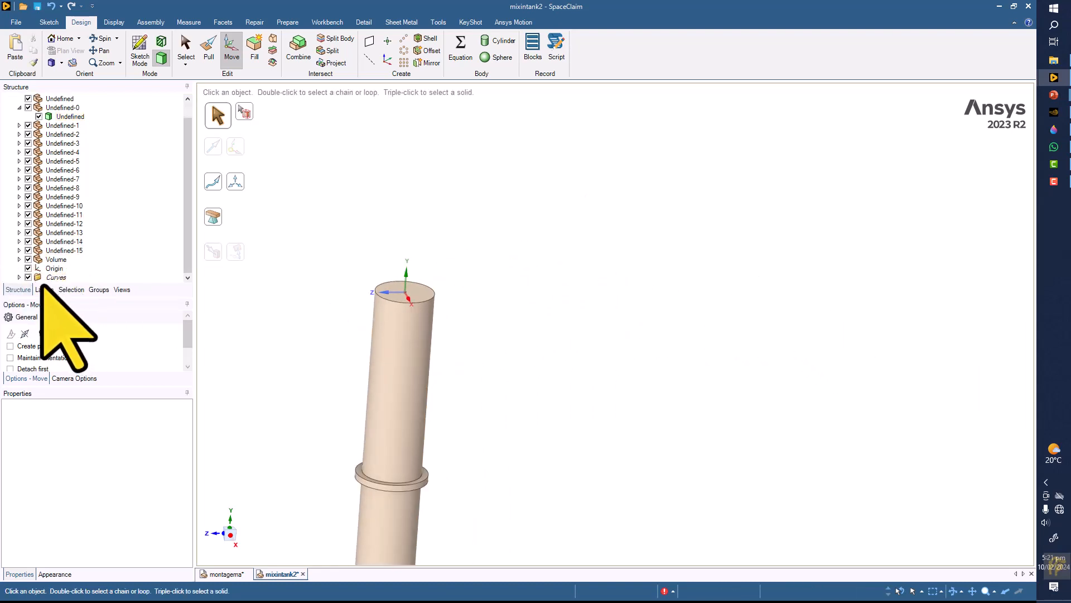
- Select the shaft-top centre point with Move and show its coordinates (X 0, Y 1465.98 mm, Z 0)
{"action": "left_click", "coordinate": [54, 268]}
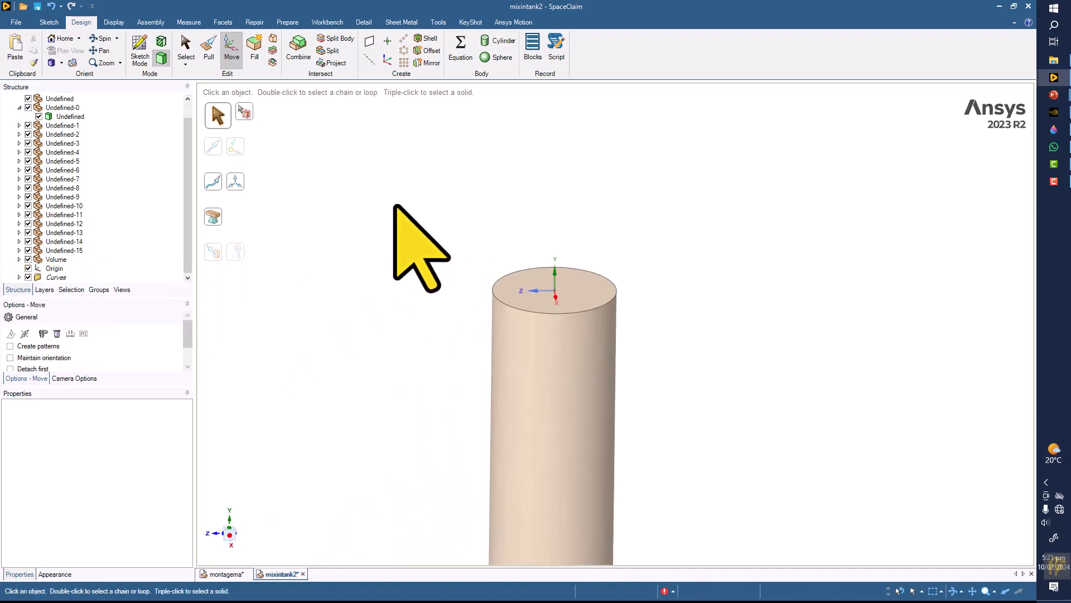
{"action": "left_click", "coordinate": [554, 295]}
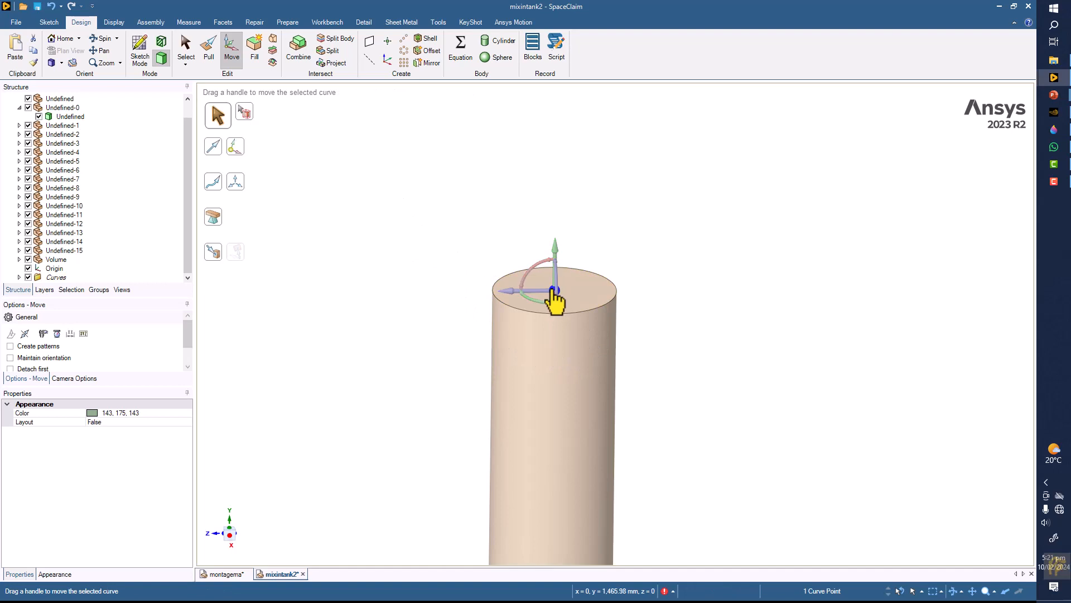
{"action": "left_click", "coordinate": [556, 290]}
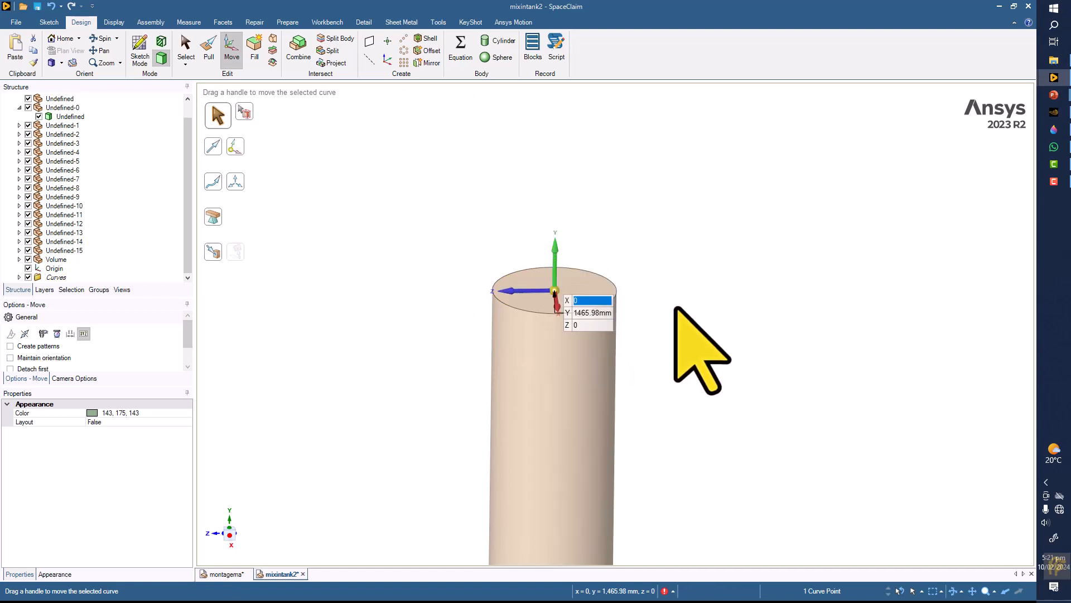
{"action": "mouse_move", "coordinate": [692, 341]}
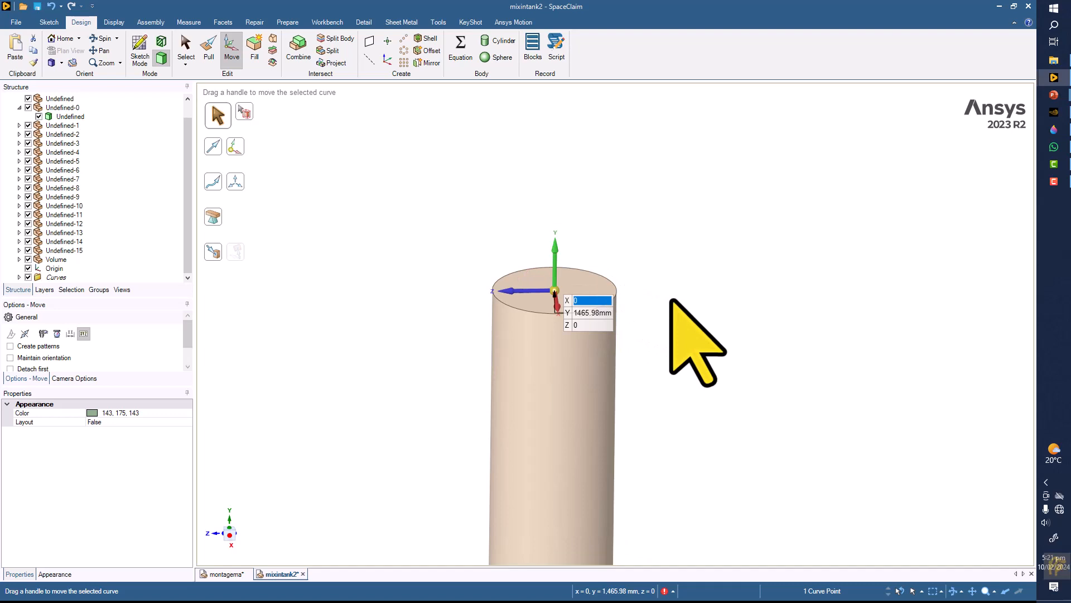